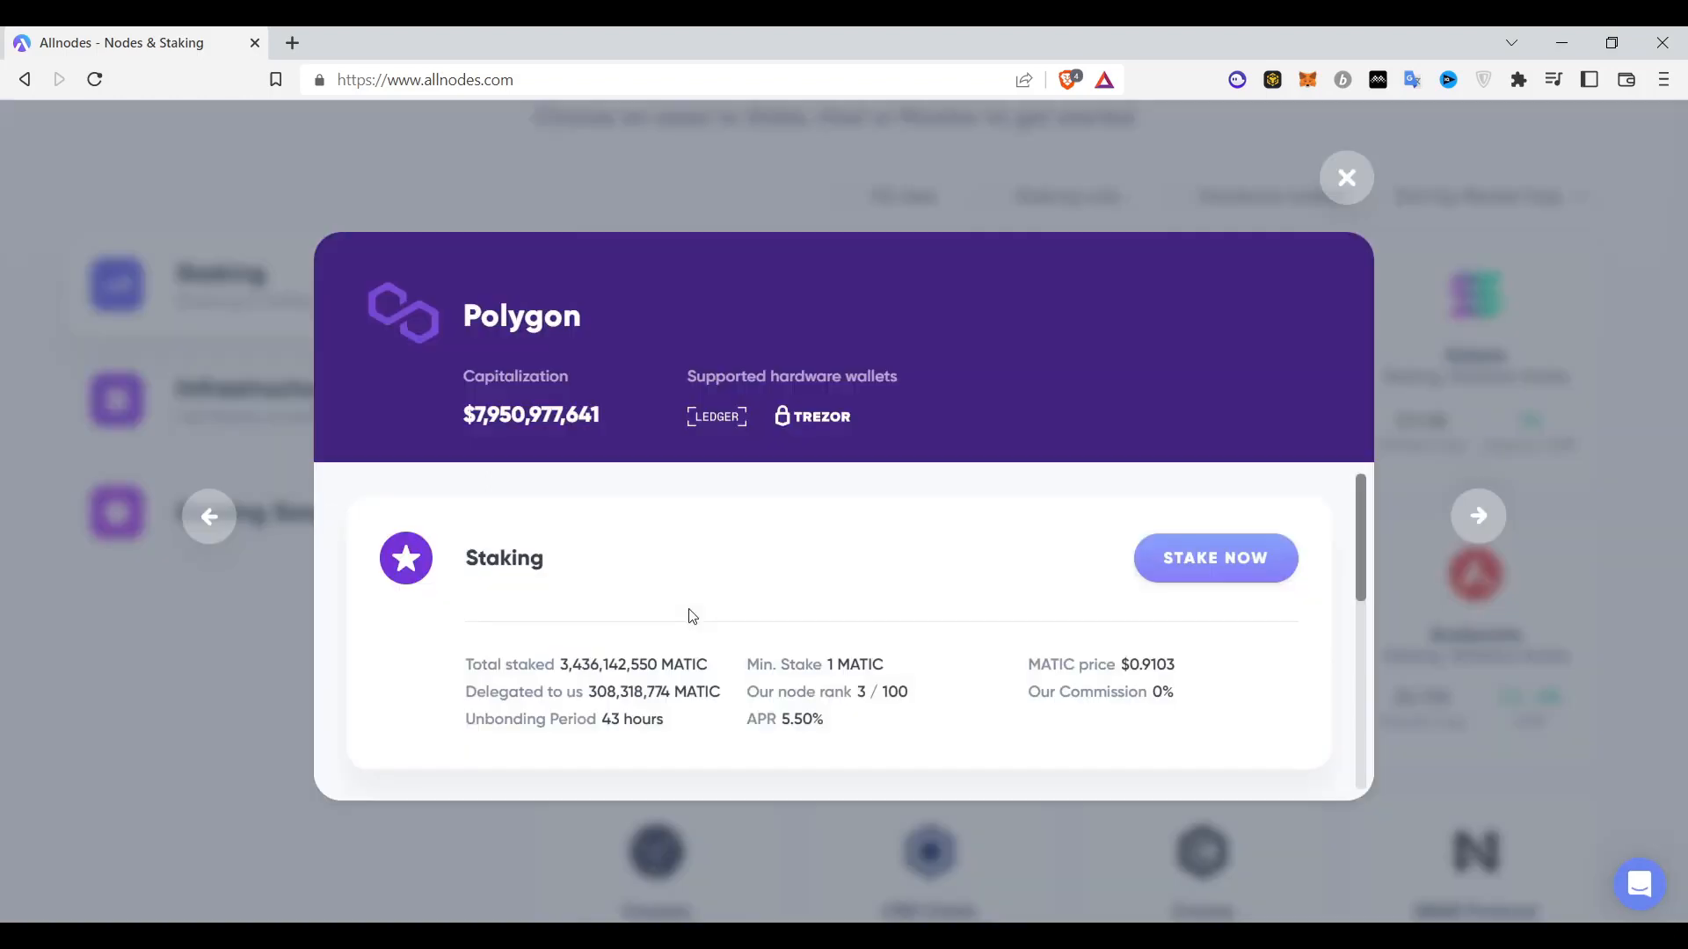
pyautogui.moveTo(814, 573)
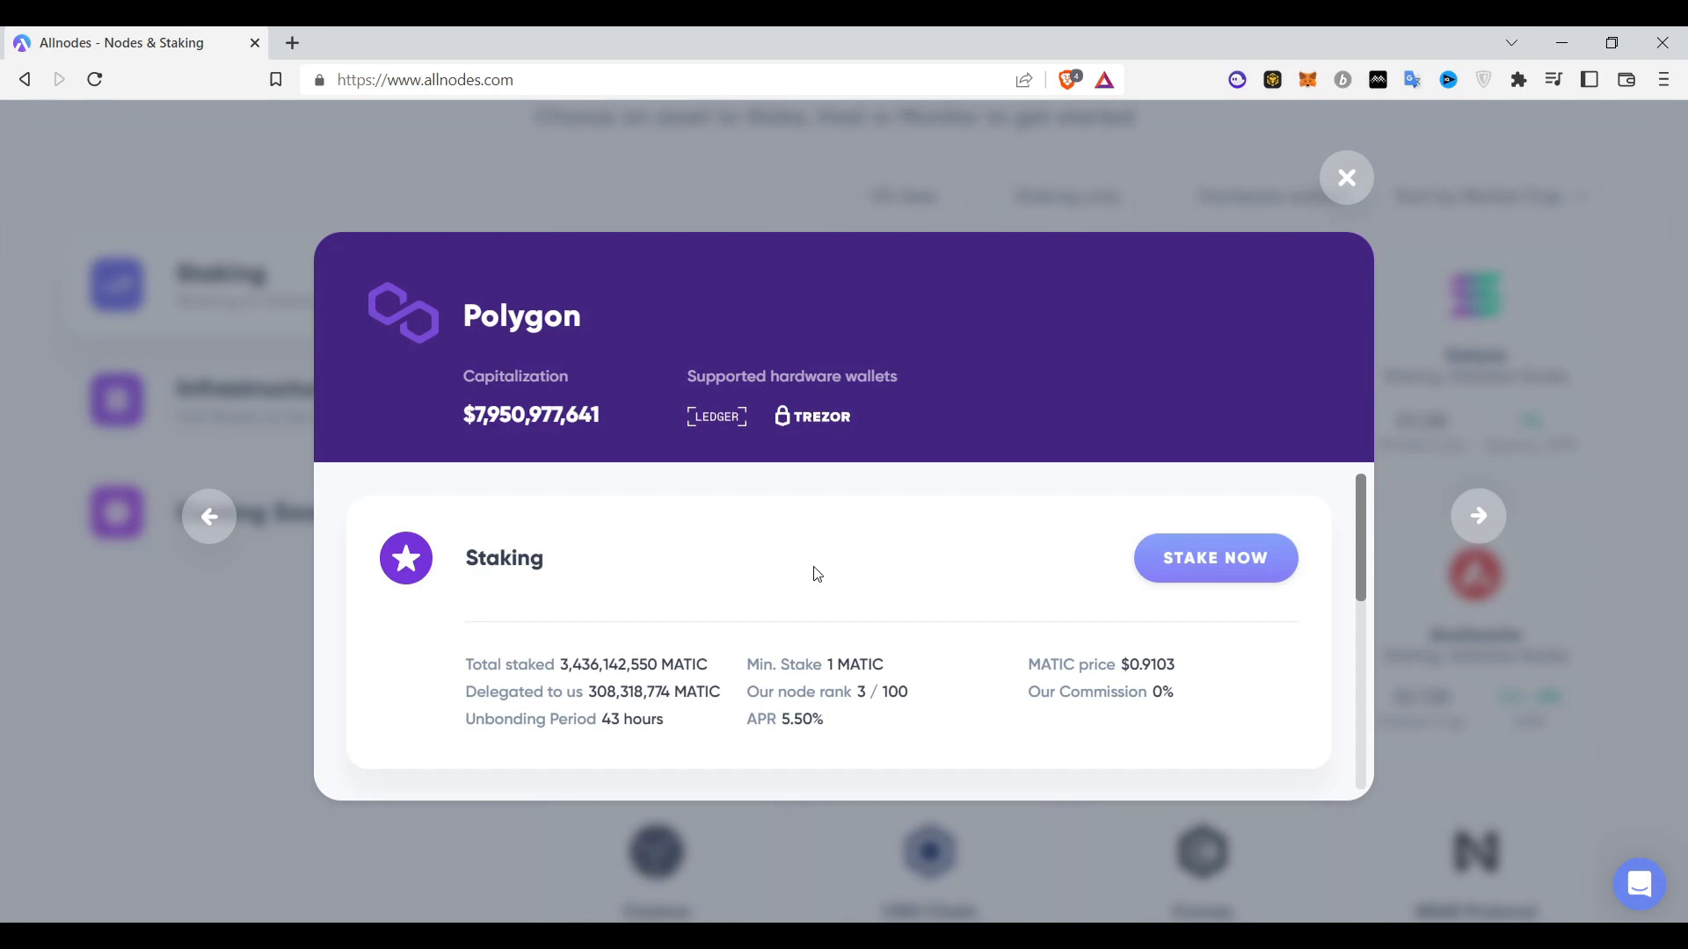
pyautogui.moveTo(642, 659)
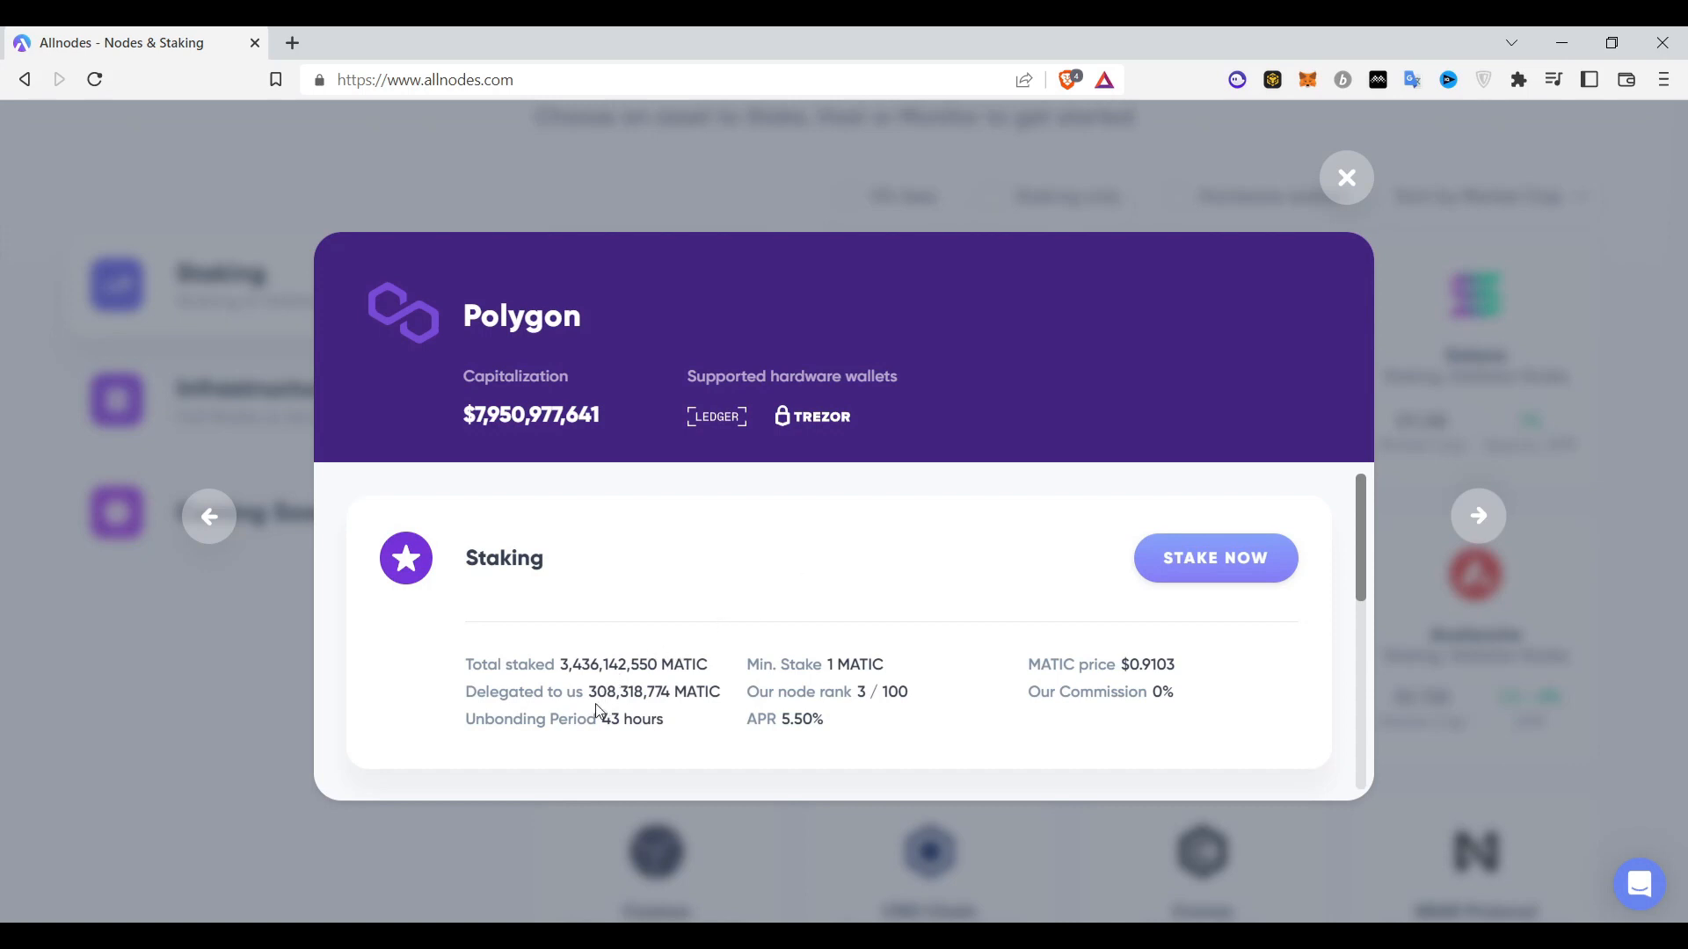
pyautogui.moveTo(587, 735)
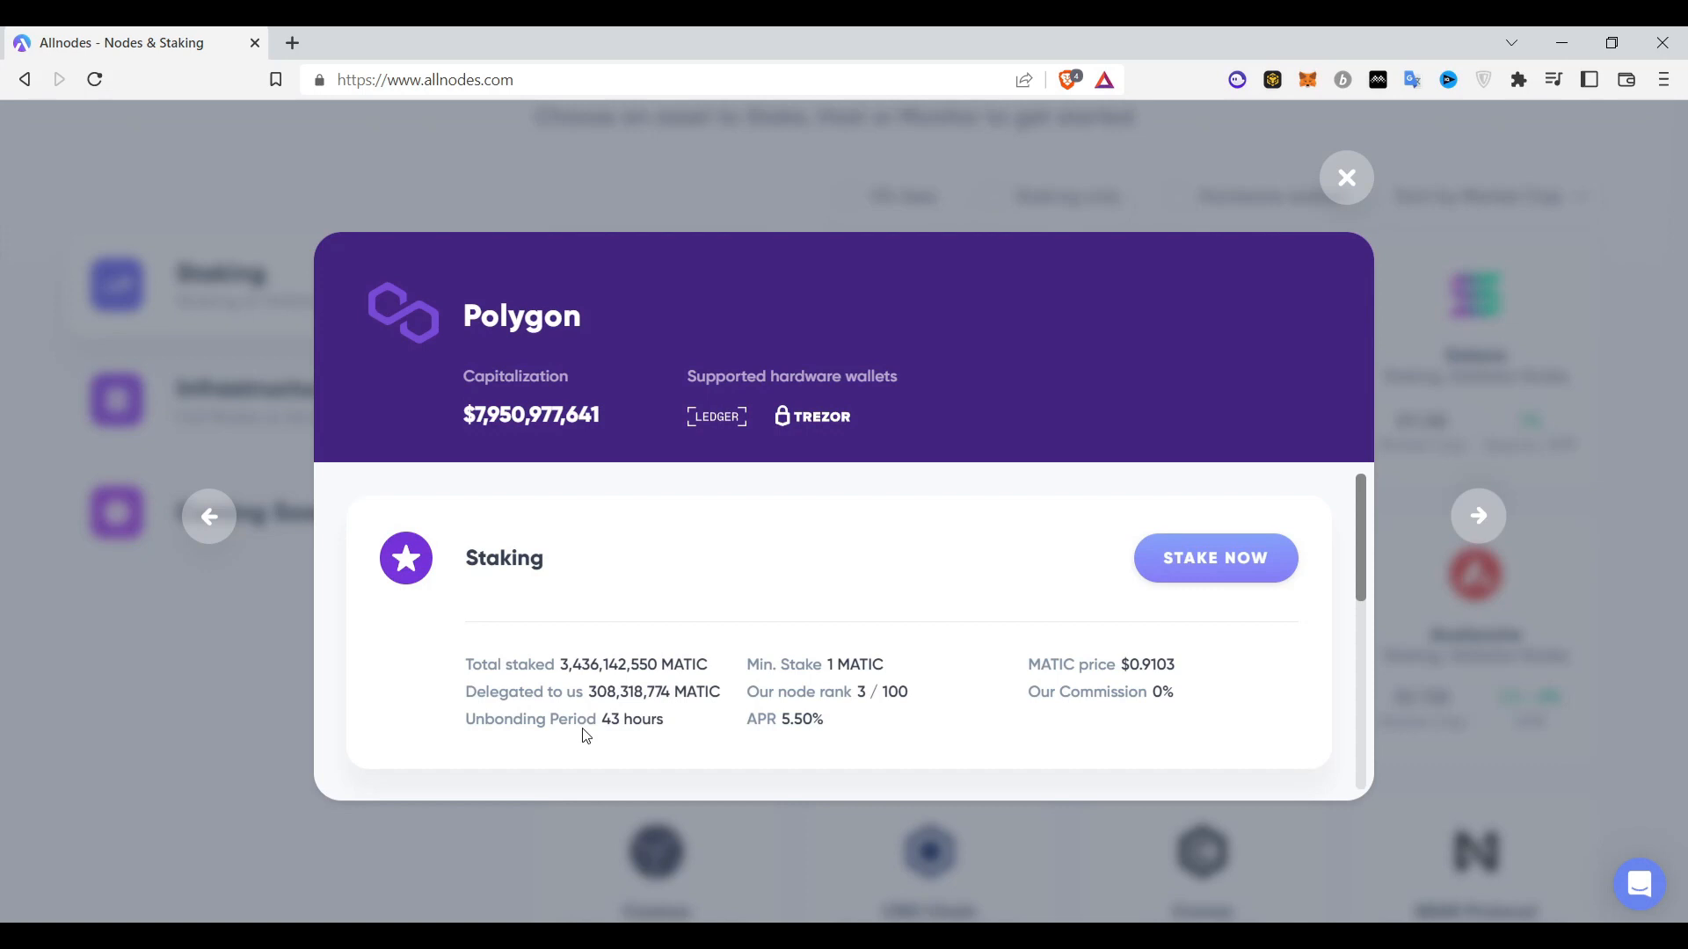
pyautogui.moveTo(559, 737)
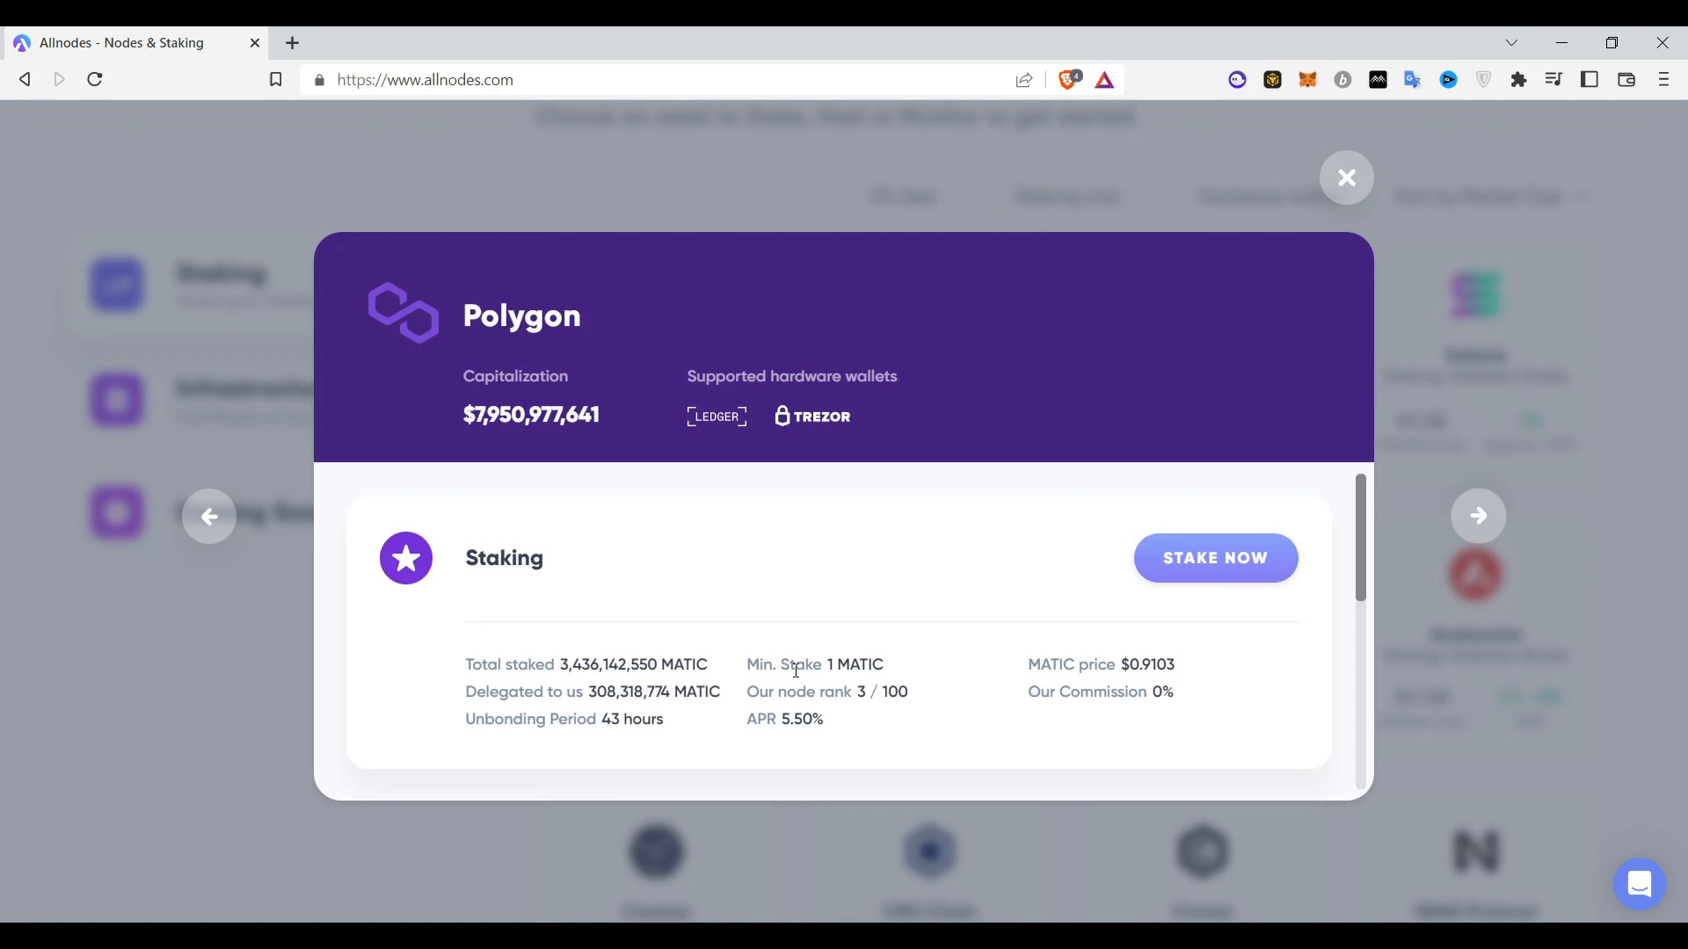
pyautogui.moveTo(766, 673)
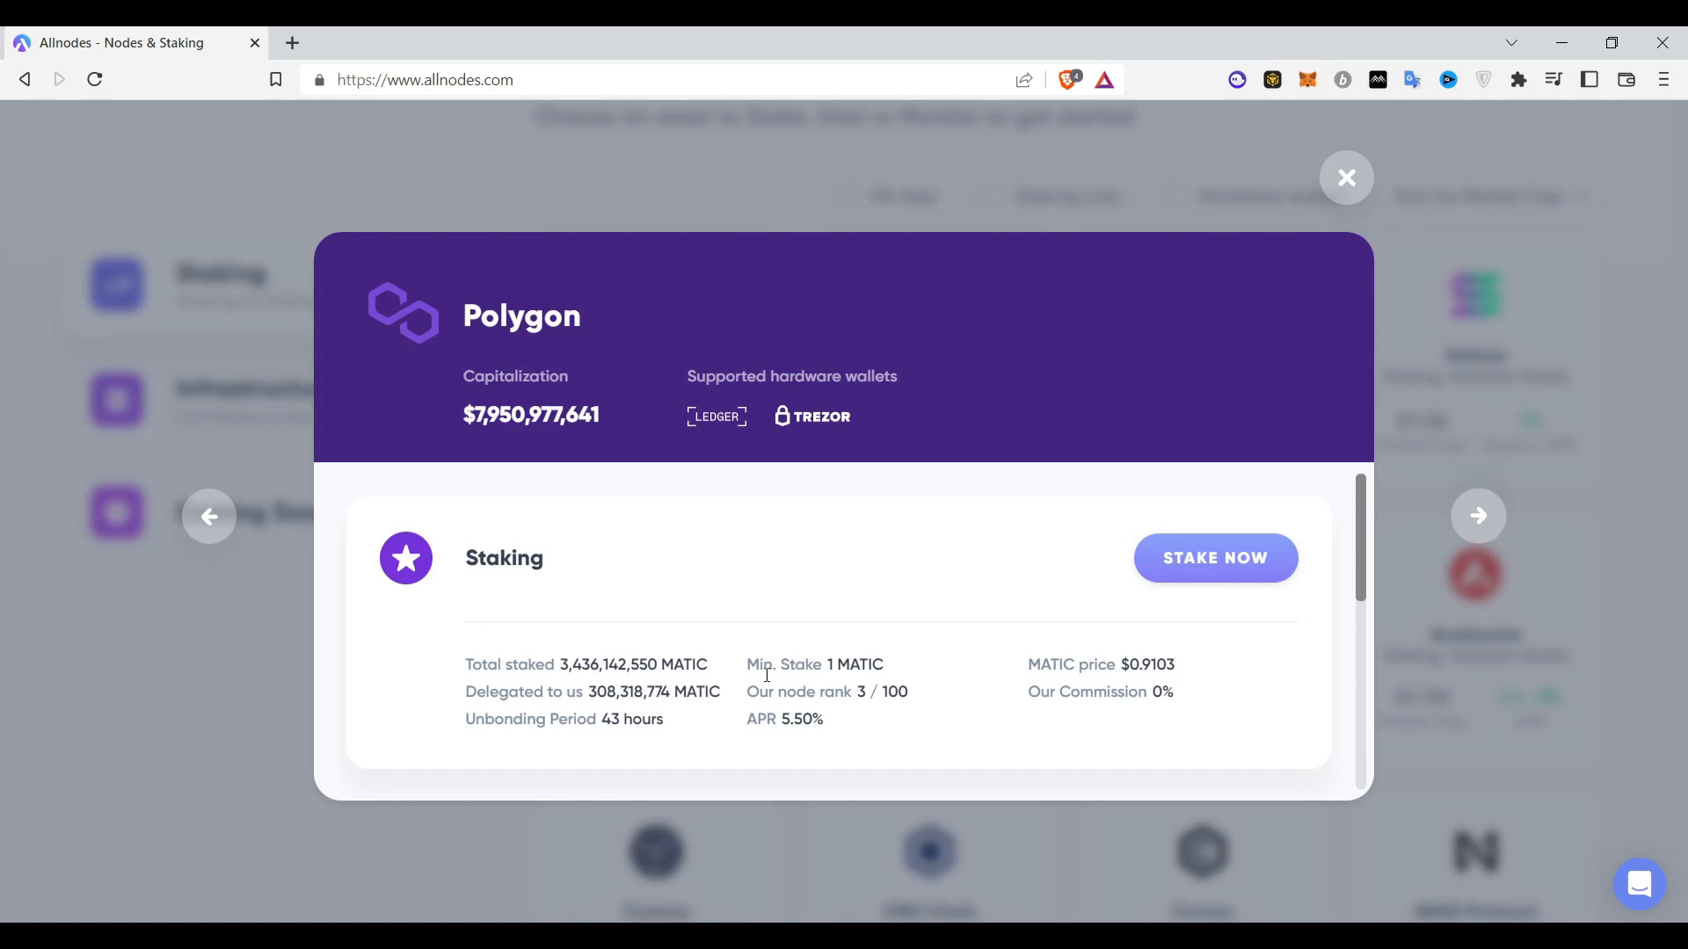
pyautogui.moveTo(294, 740)
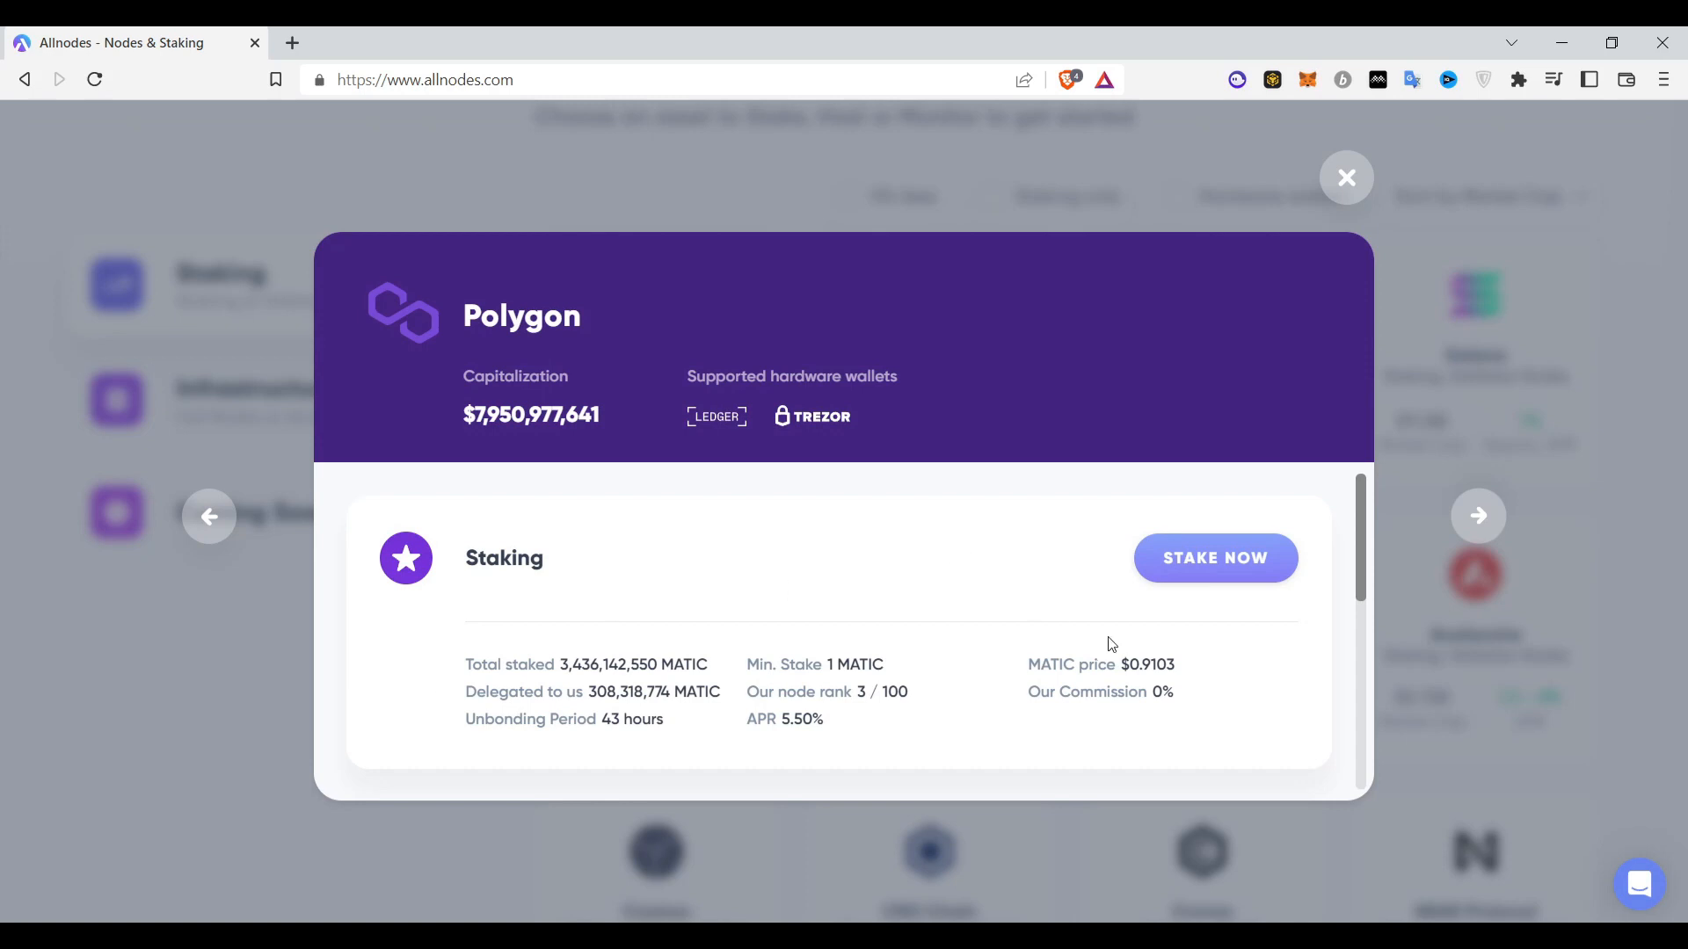
pyautogui.moveTo(1127, 668)
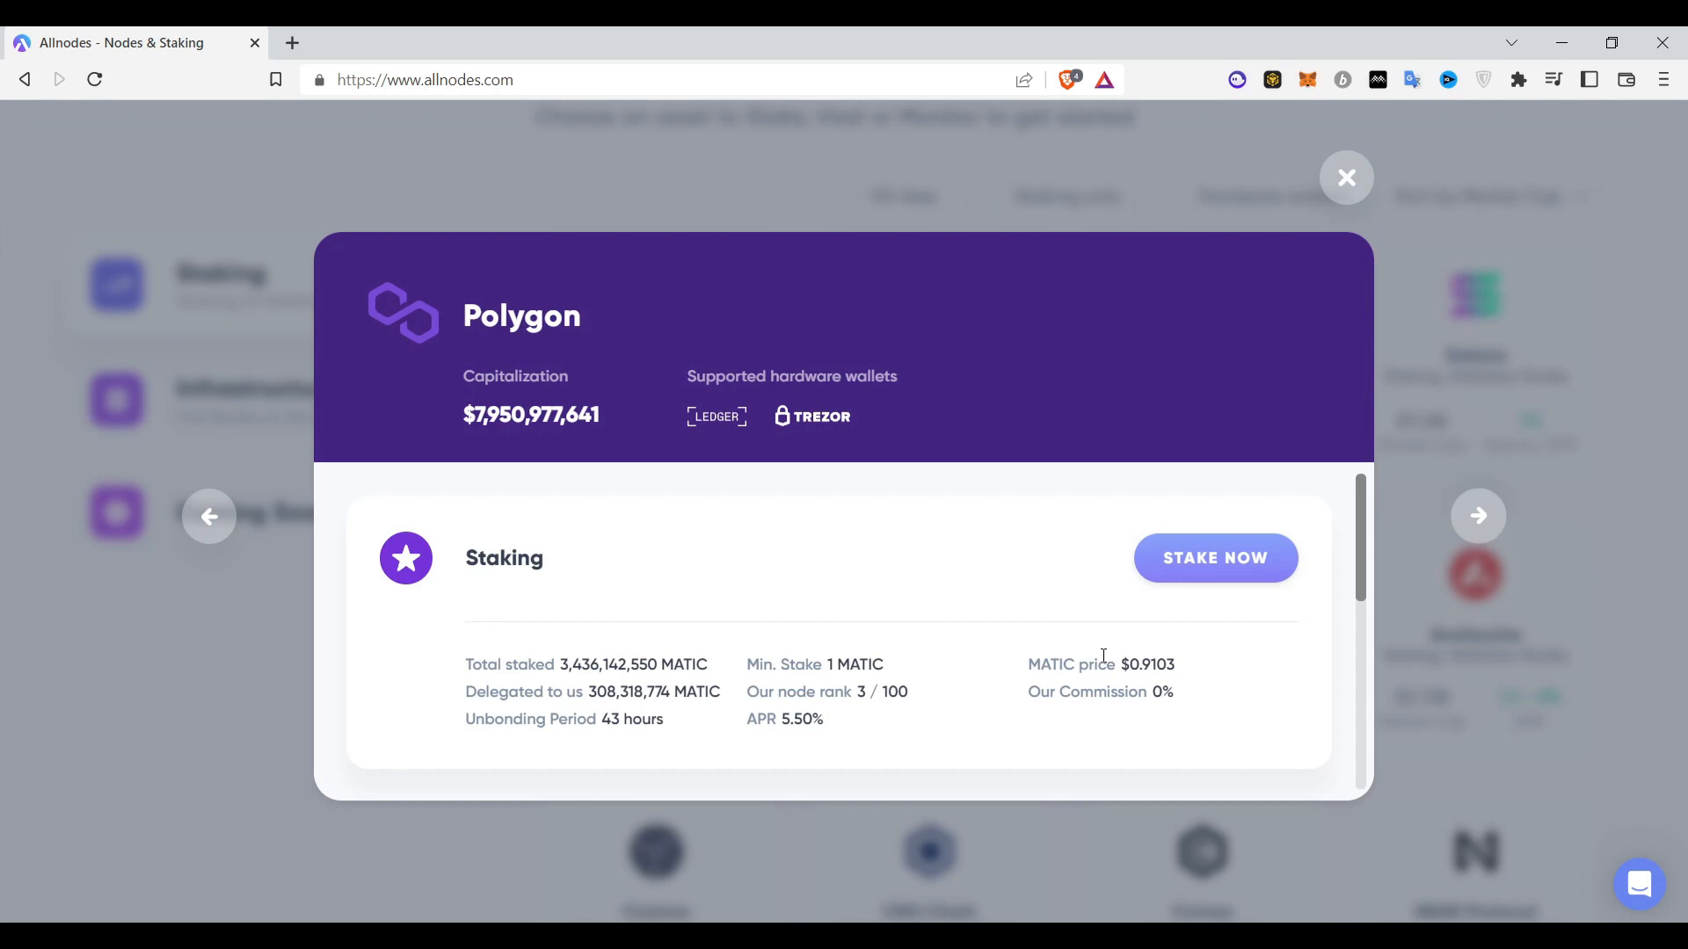
pyautogui.moveTo(788, 697)
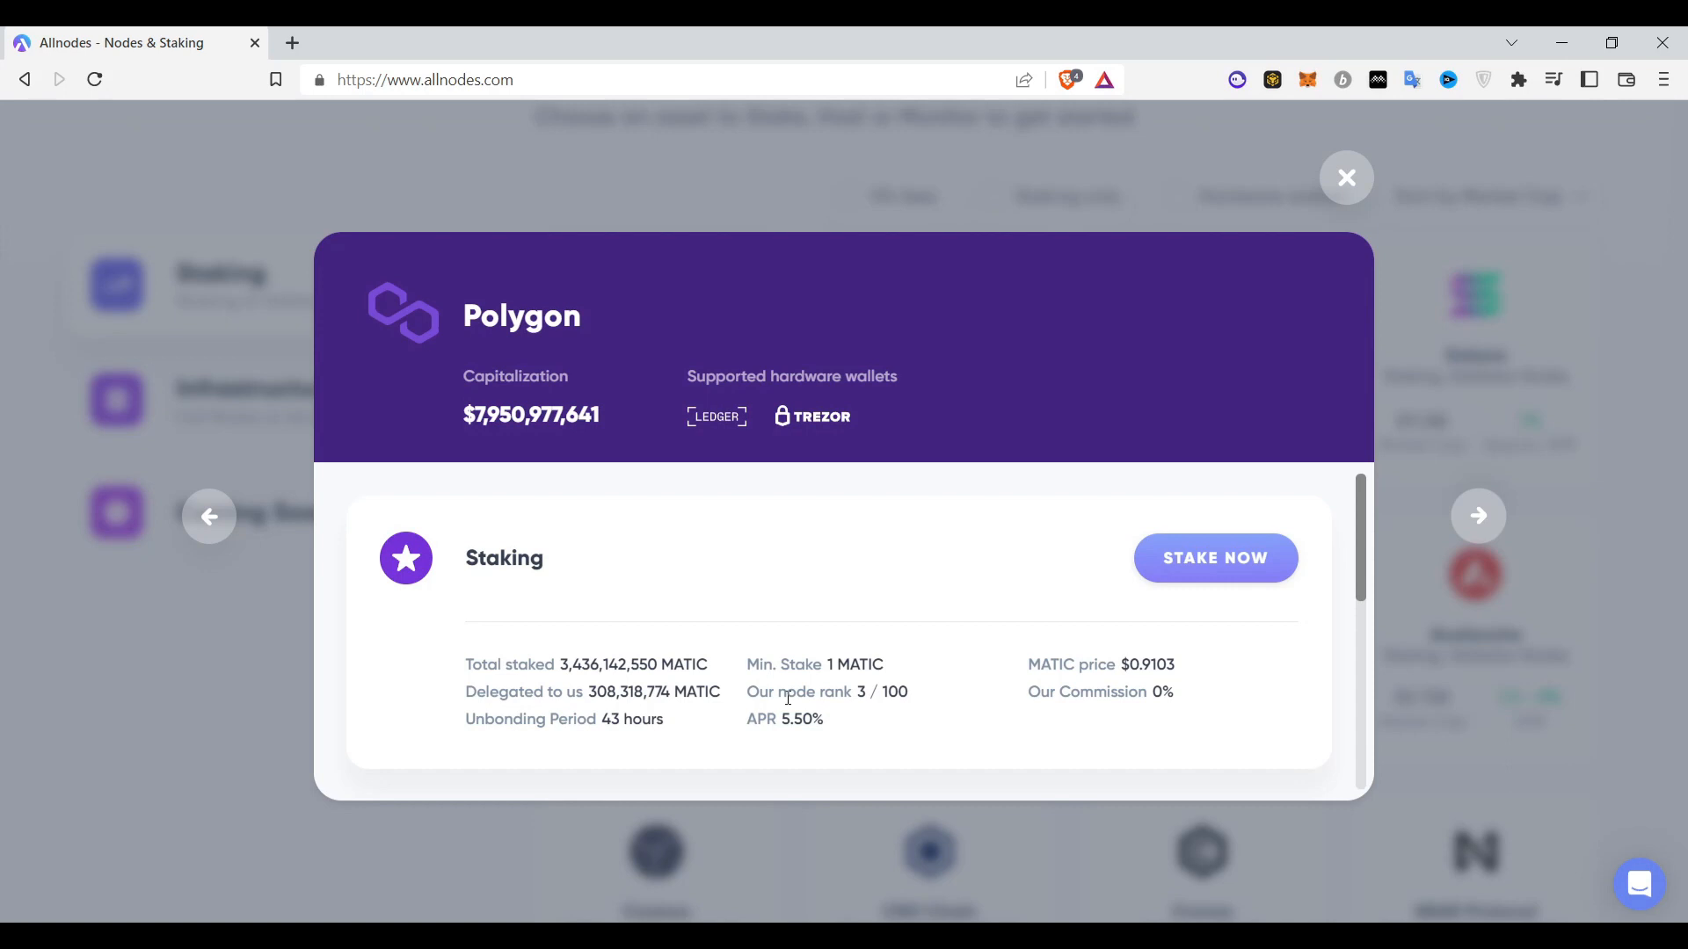
pyautogui.moveTo(774, 698)
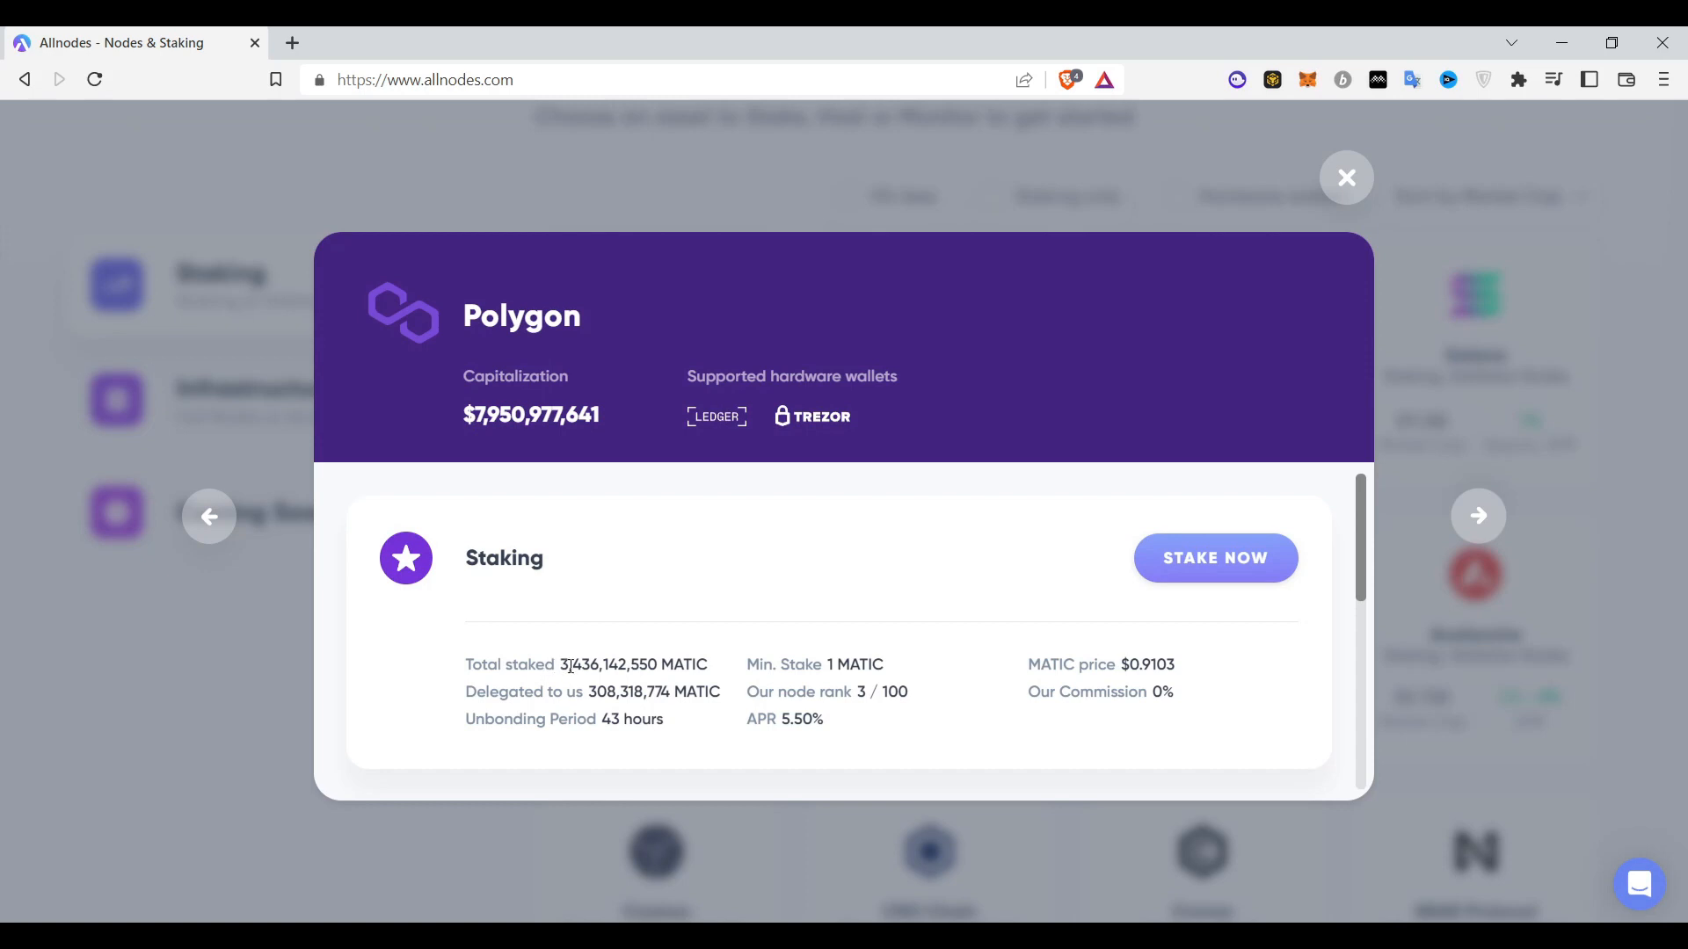
pyautogui.moveTo(902, 737)
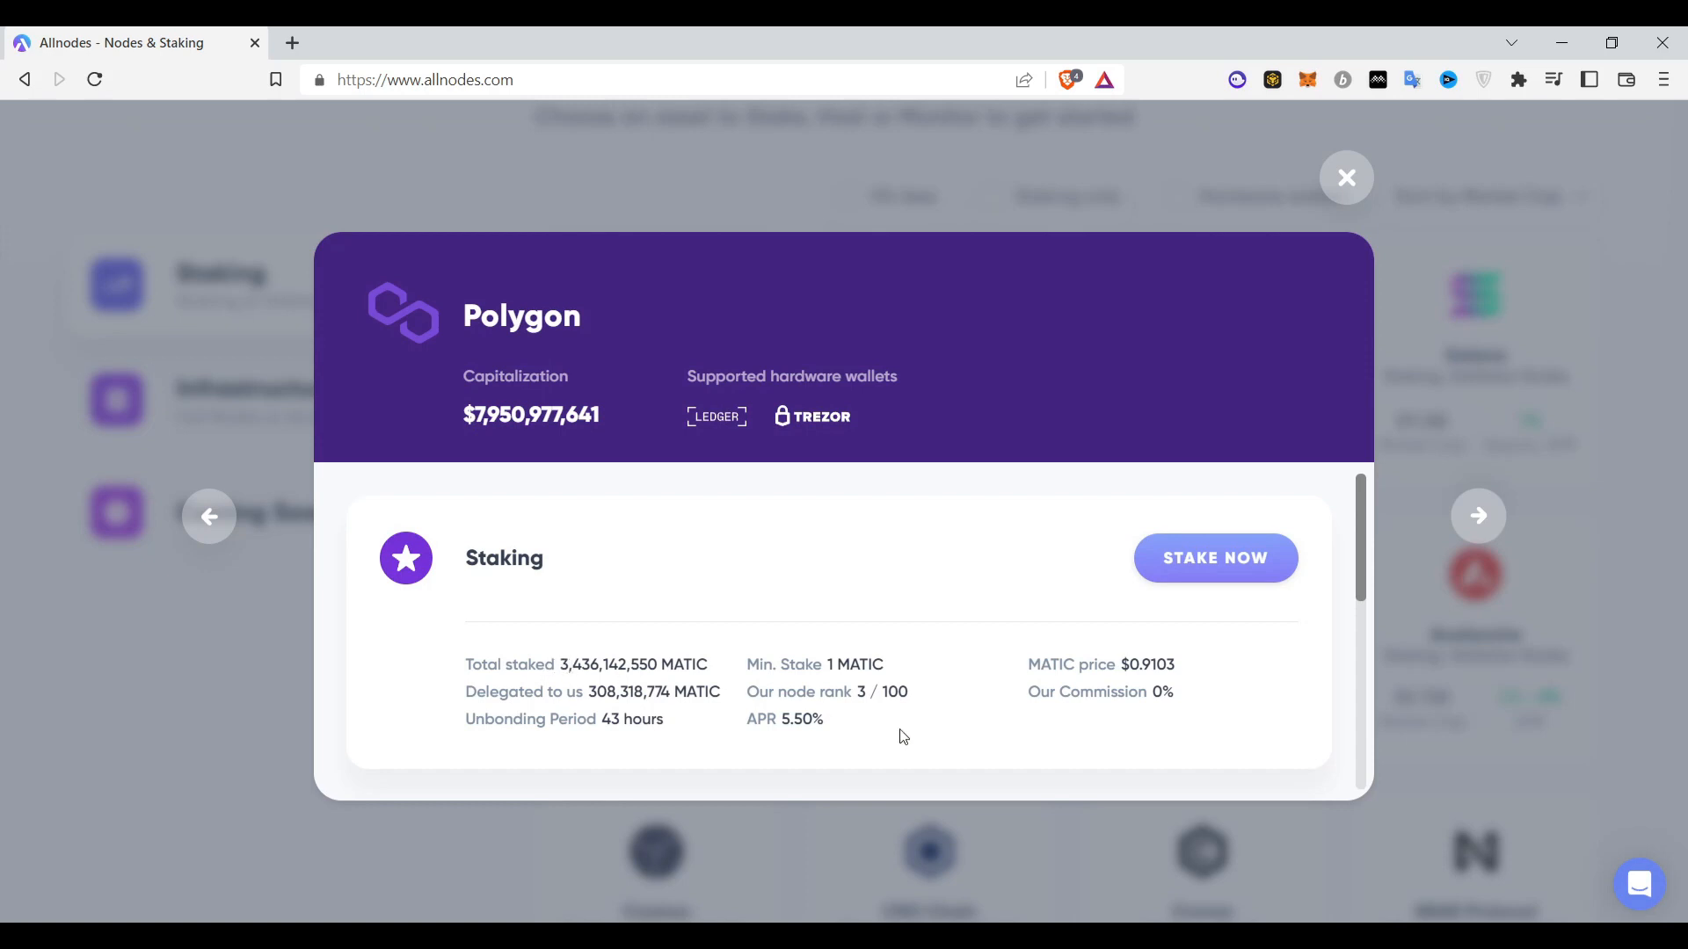
pyautogui.moveTo(1066, 714)
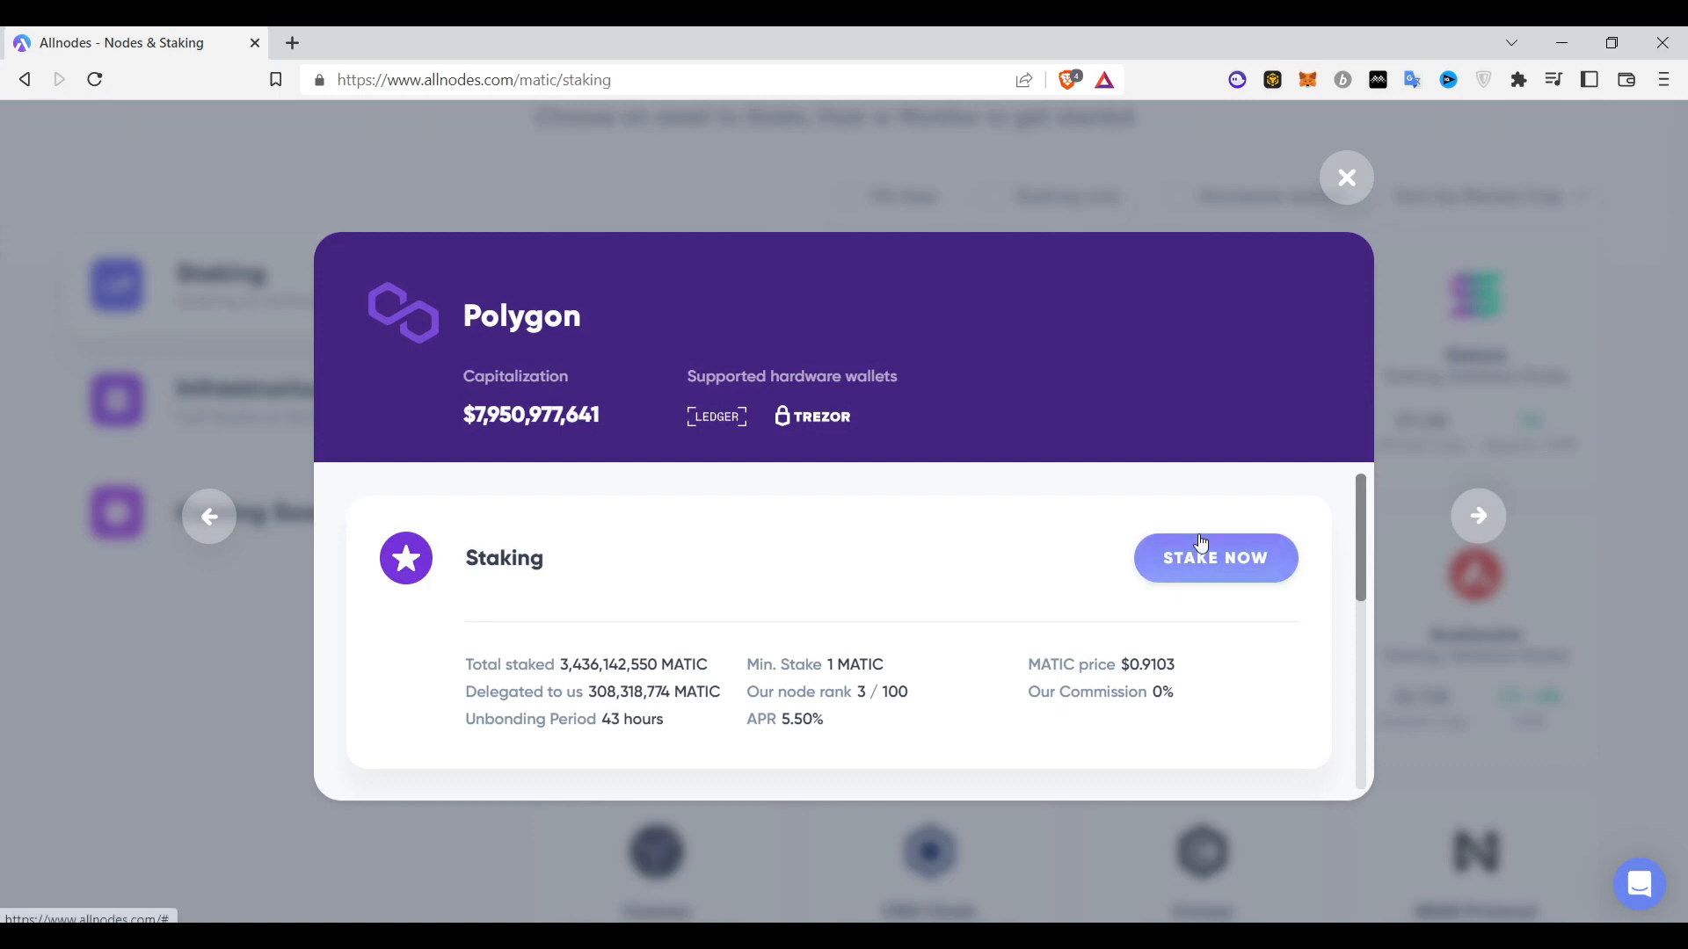
# - Start staking MATIC from the Polygon page, reaching the wallet selection step
pyautogui.click(1345, 177)
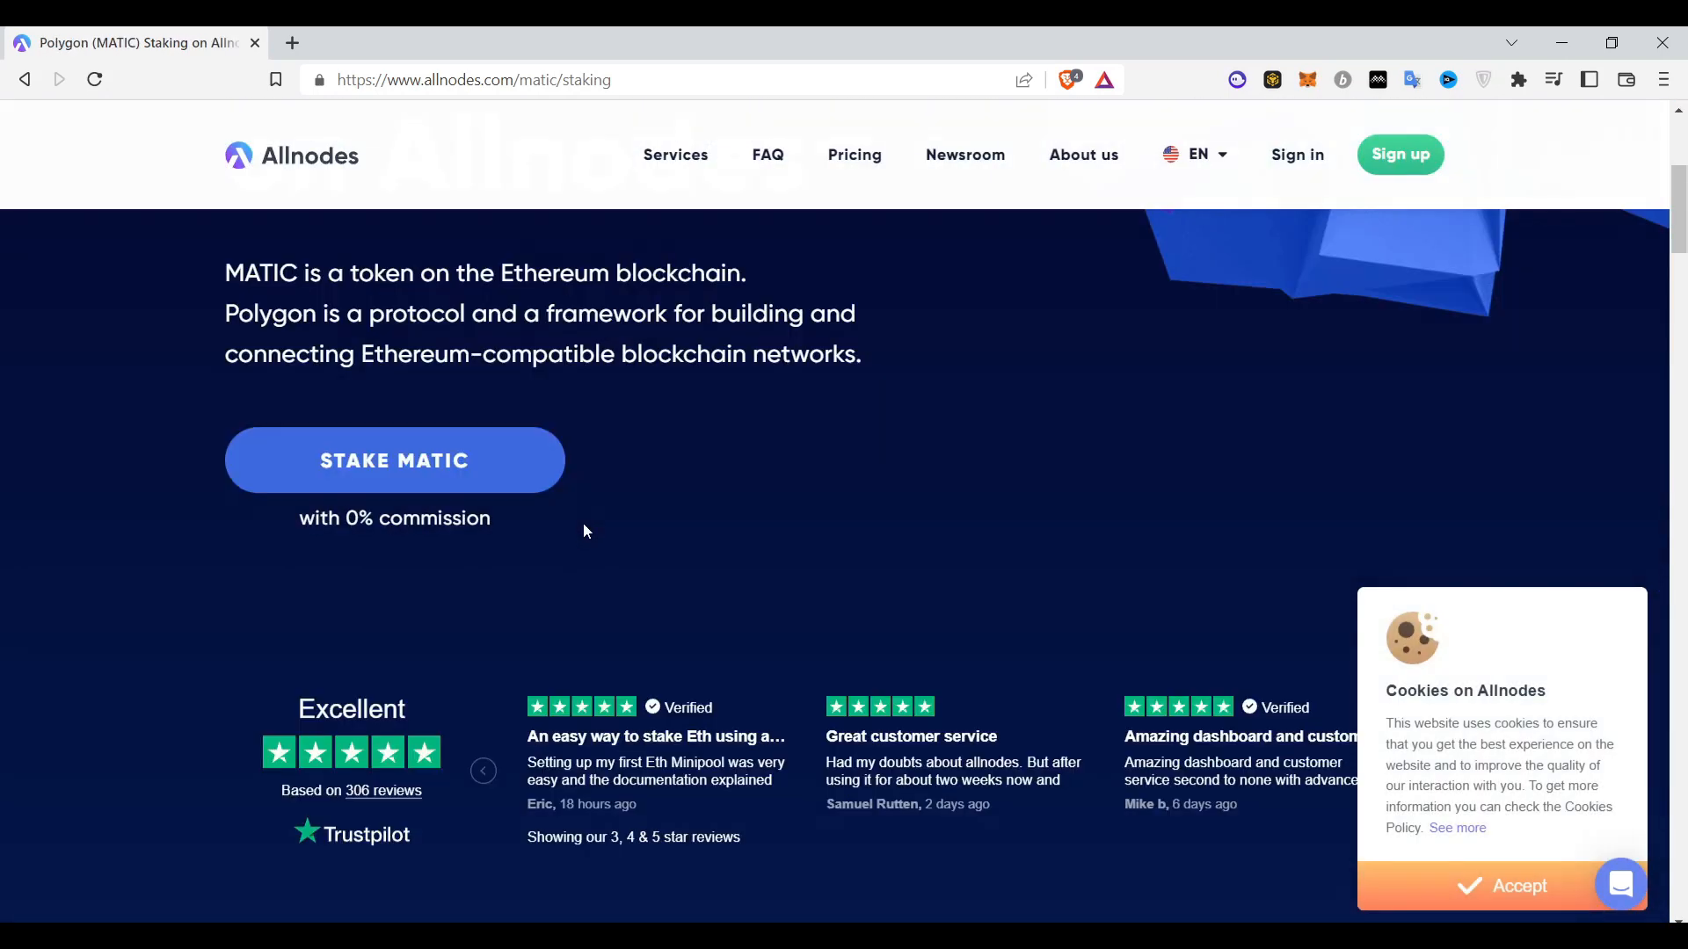
pyautogui.moveTo(445, 480)
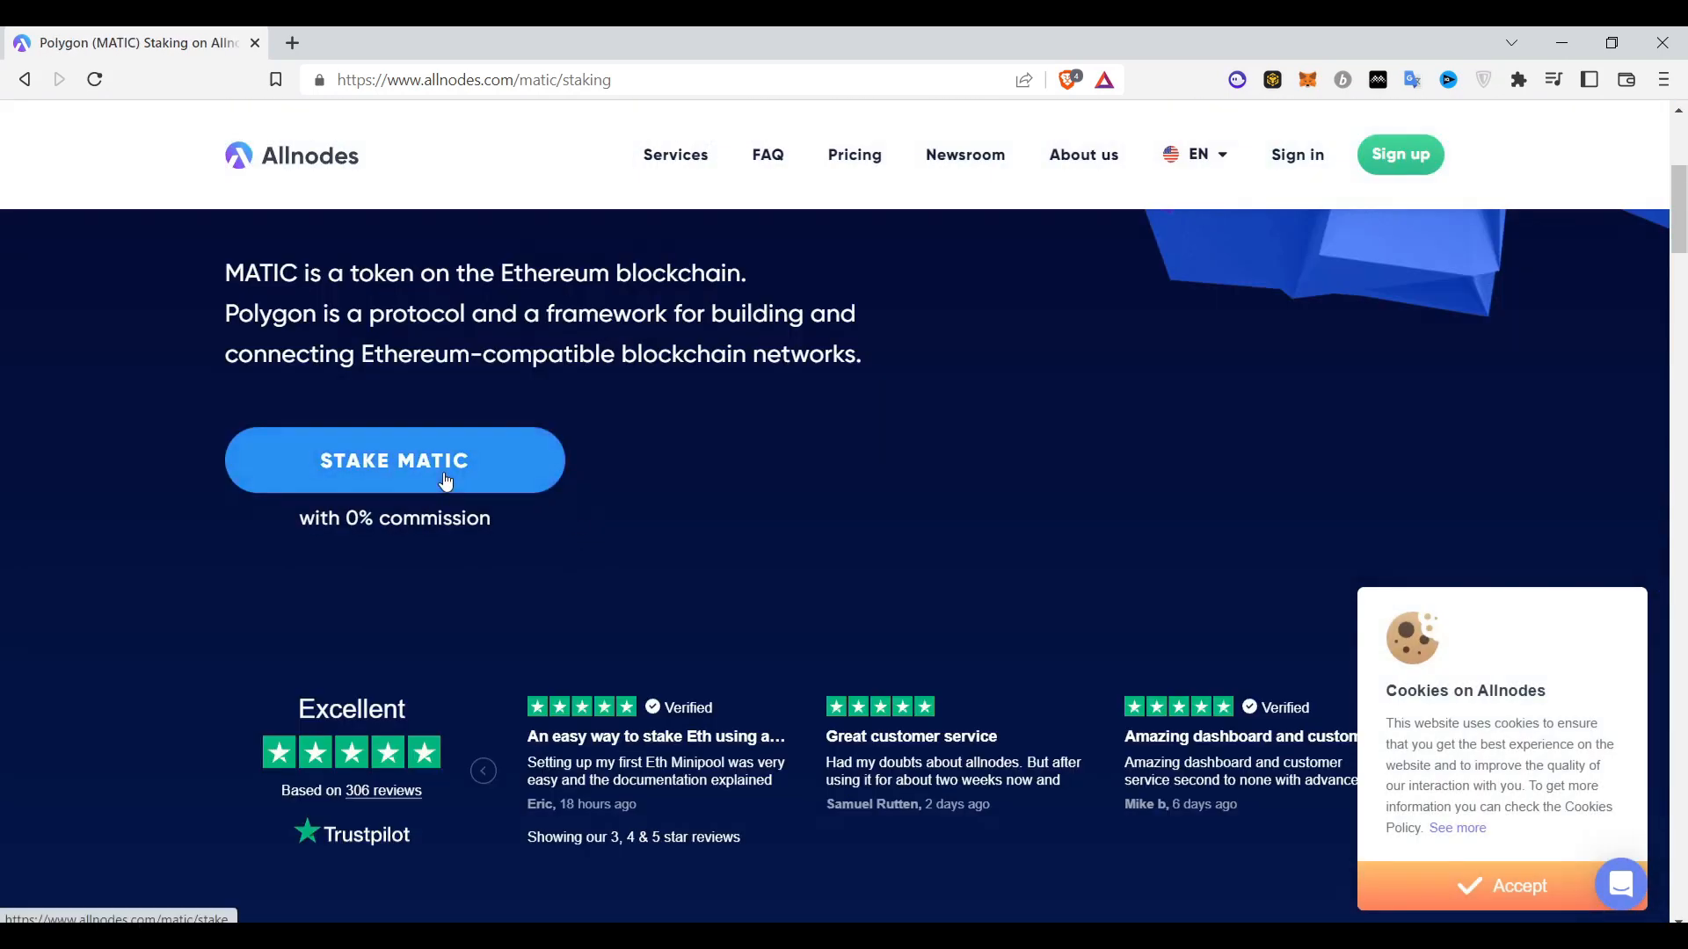
pyautogui.click(394, 461)
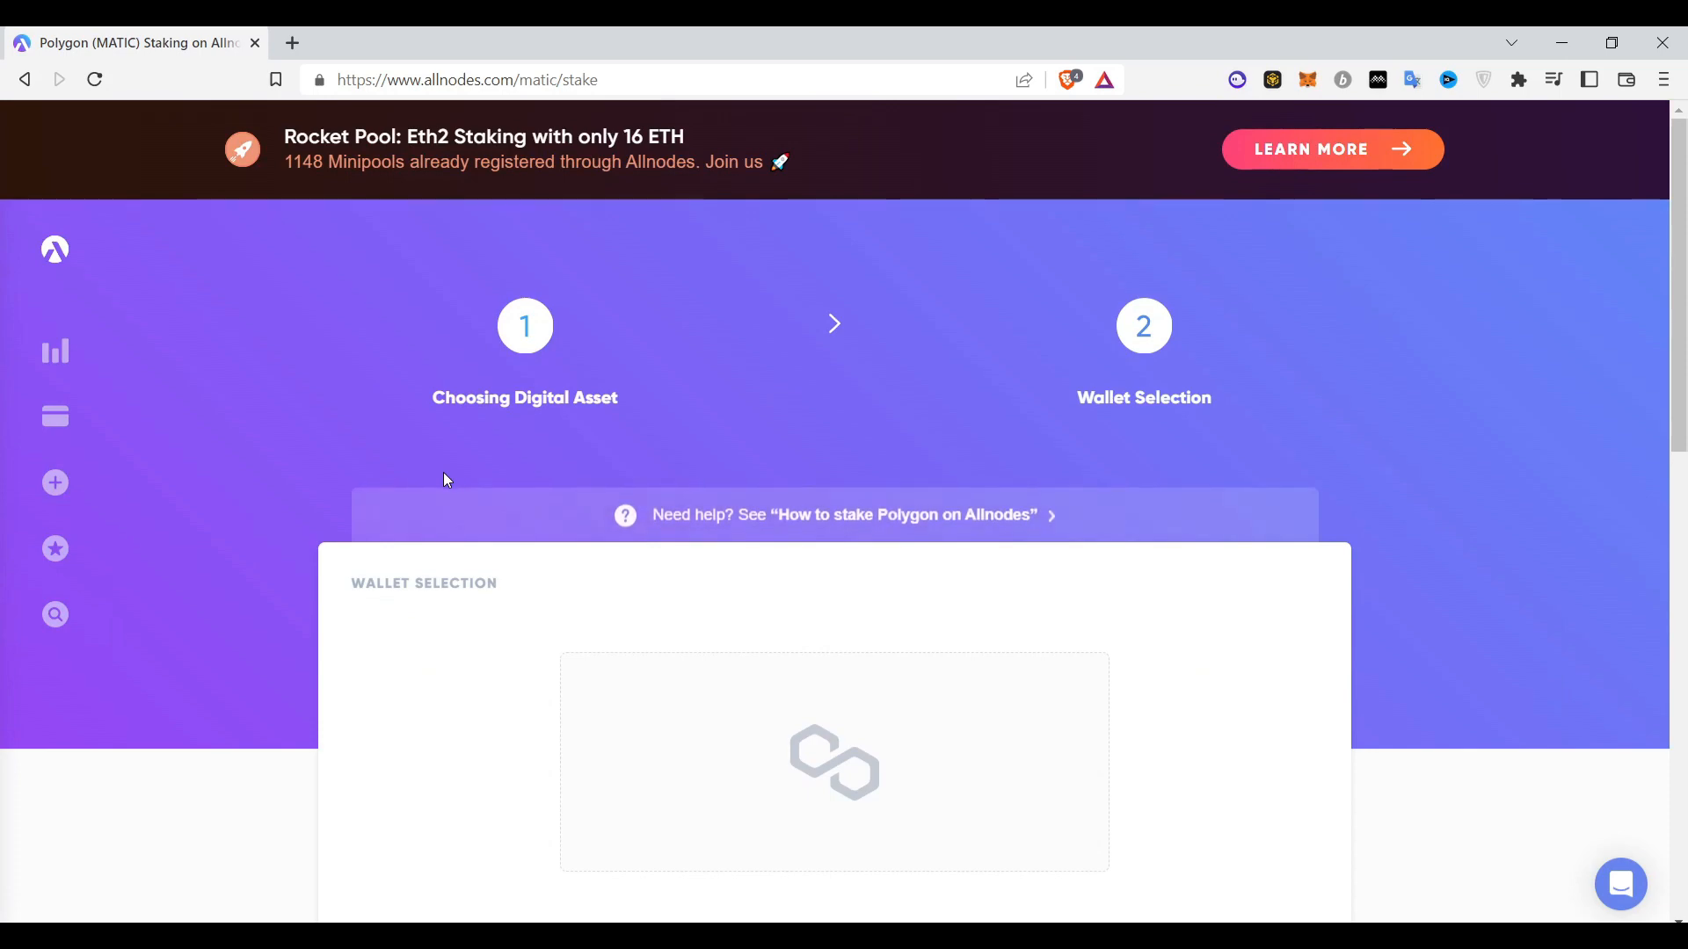
pyautogui.scroll(-3)
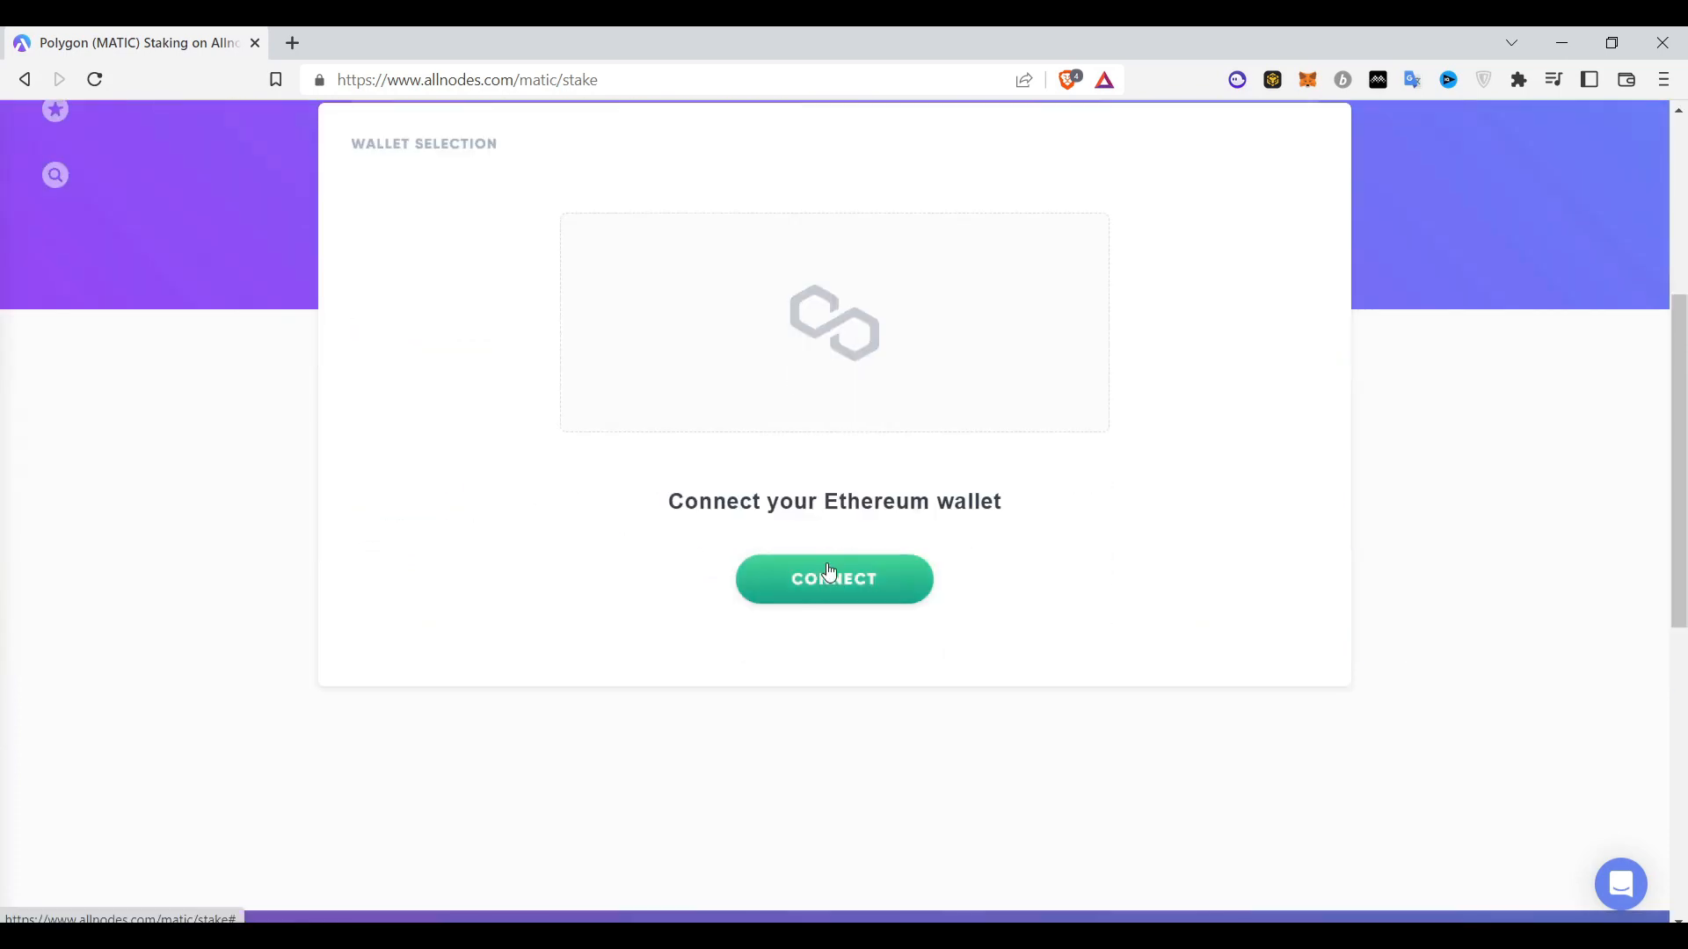
# - Connect a wallet and review the Ledger and Trezor sign-up options on the Sign Up page
pyautogui.click(834, 578)
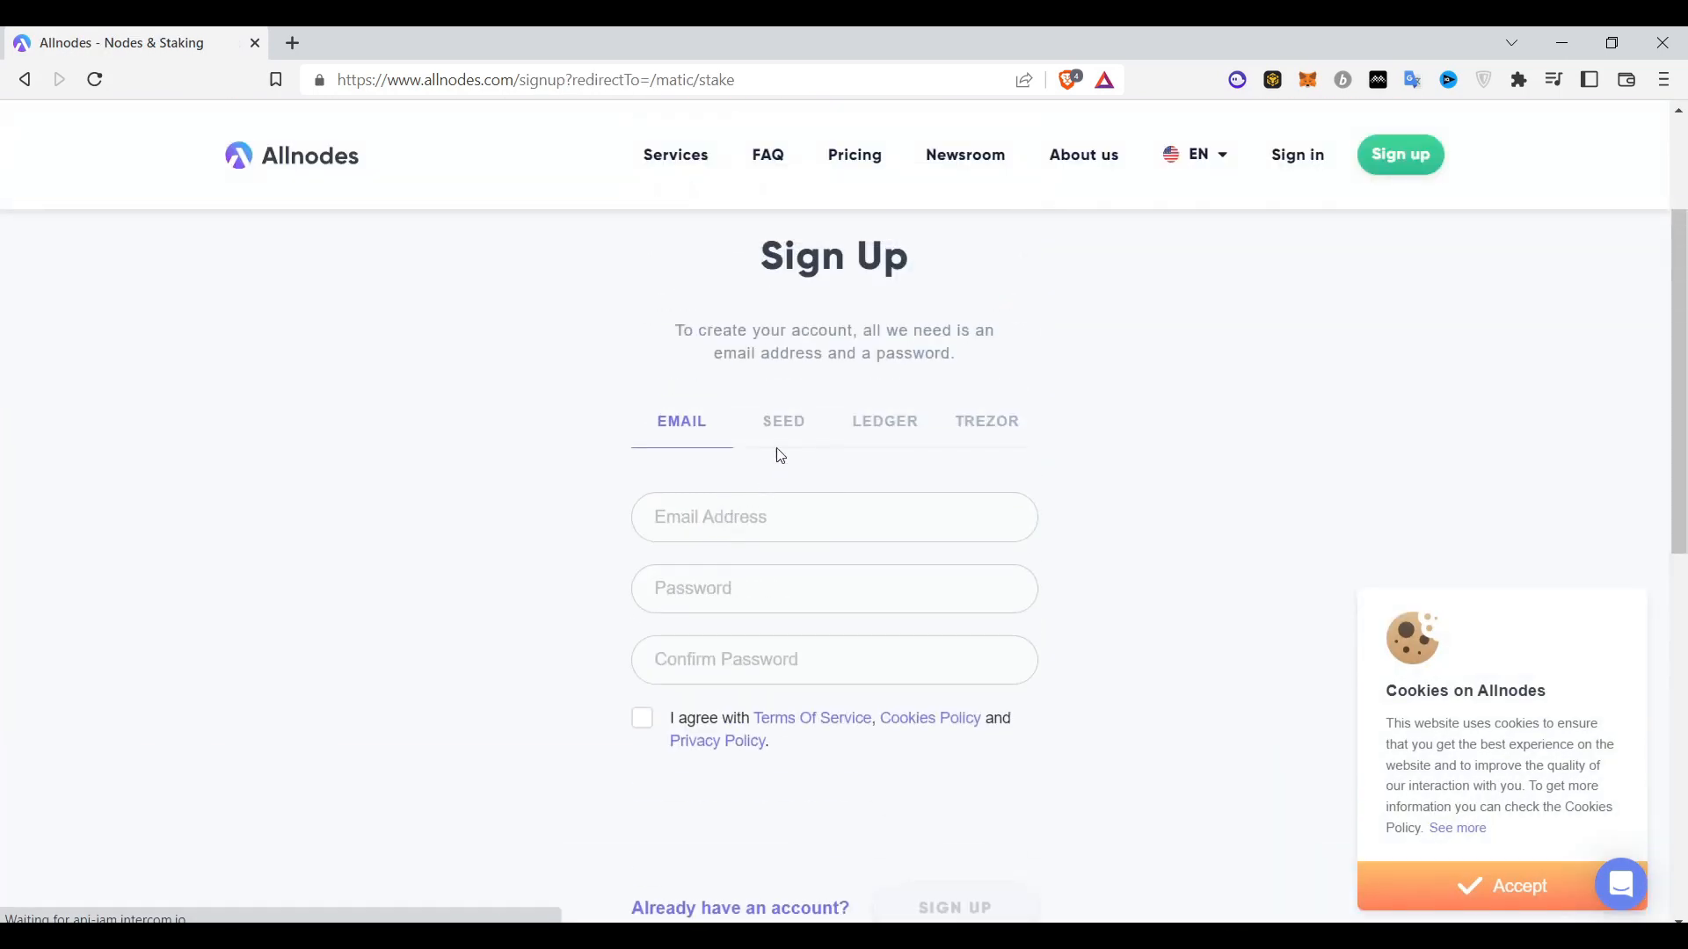
pyautogui.click(884, 420)
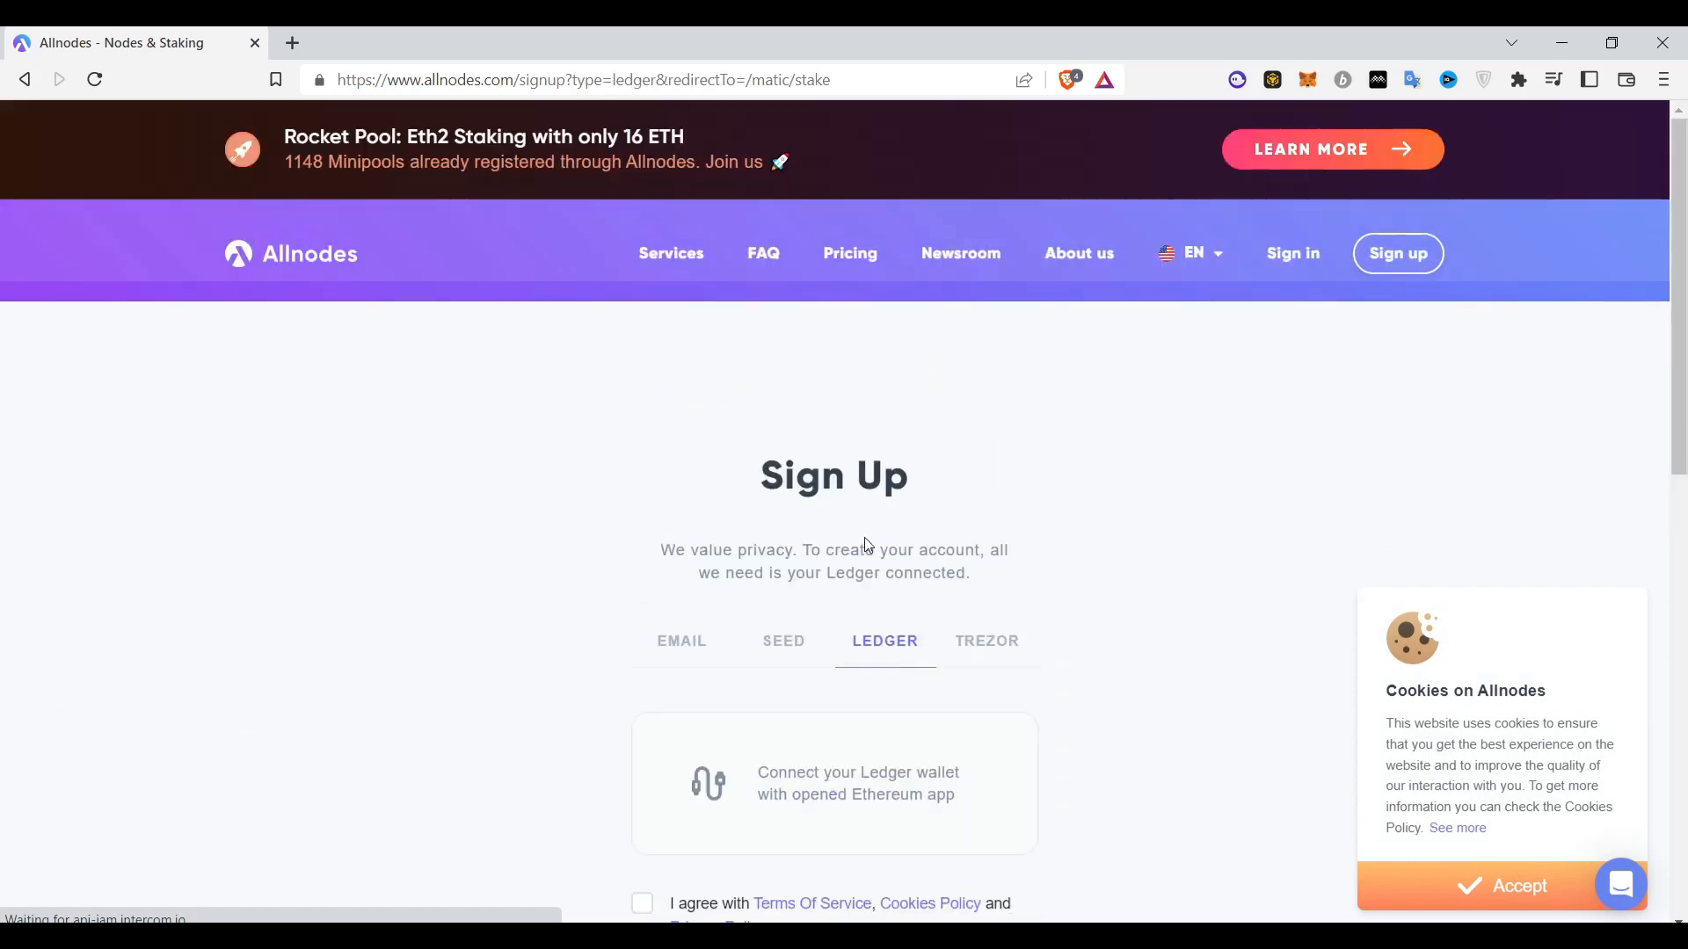
pyautogui.scroll(-3)
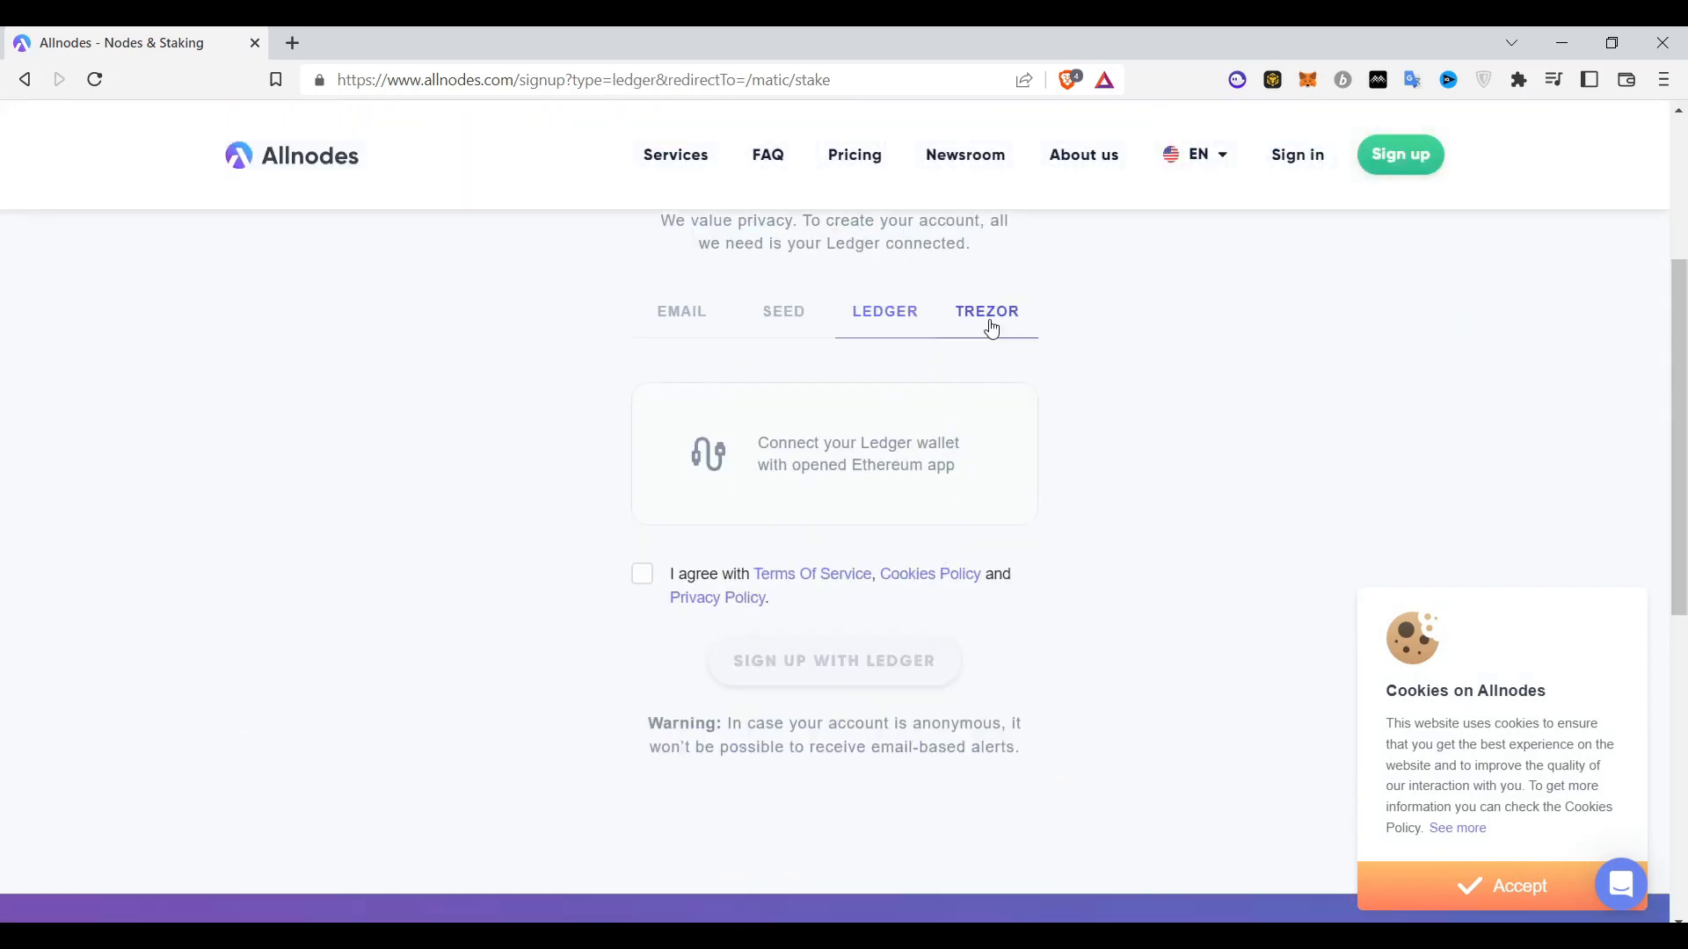
pyautogui.click(986, 311)
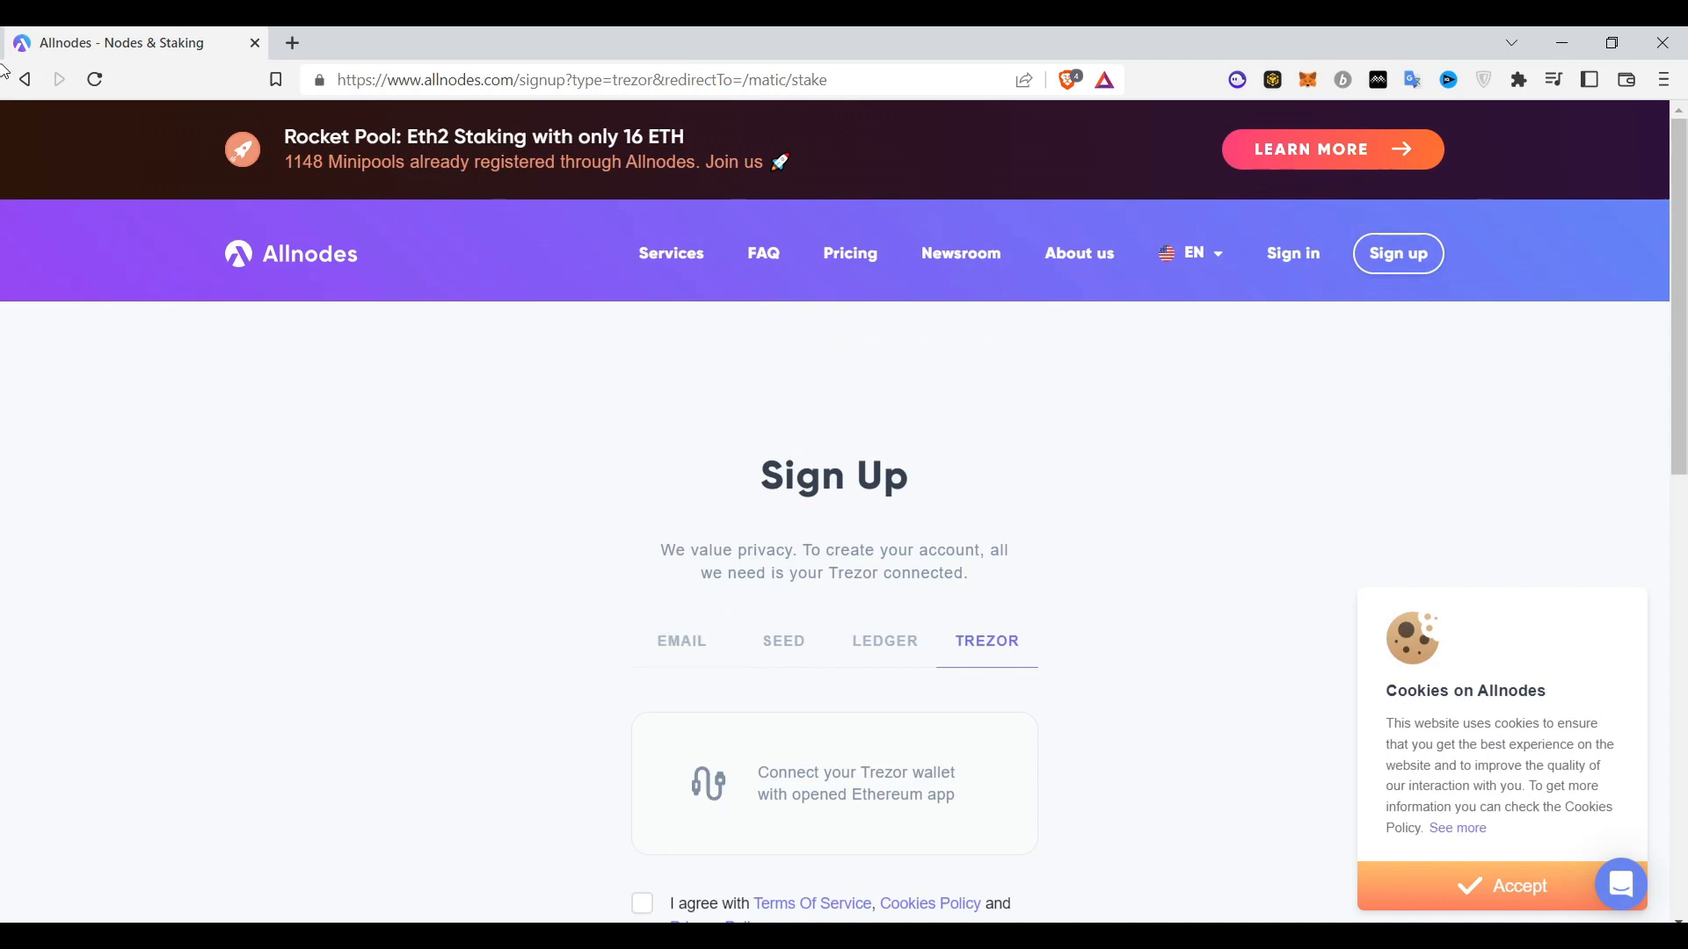
pyautogui.click(22, 79)
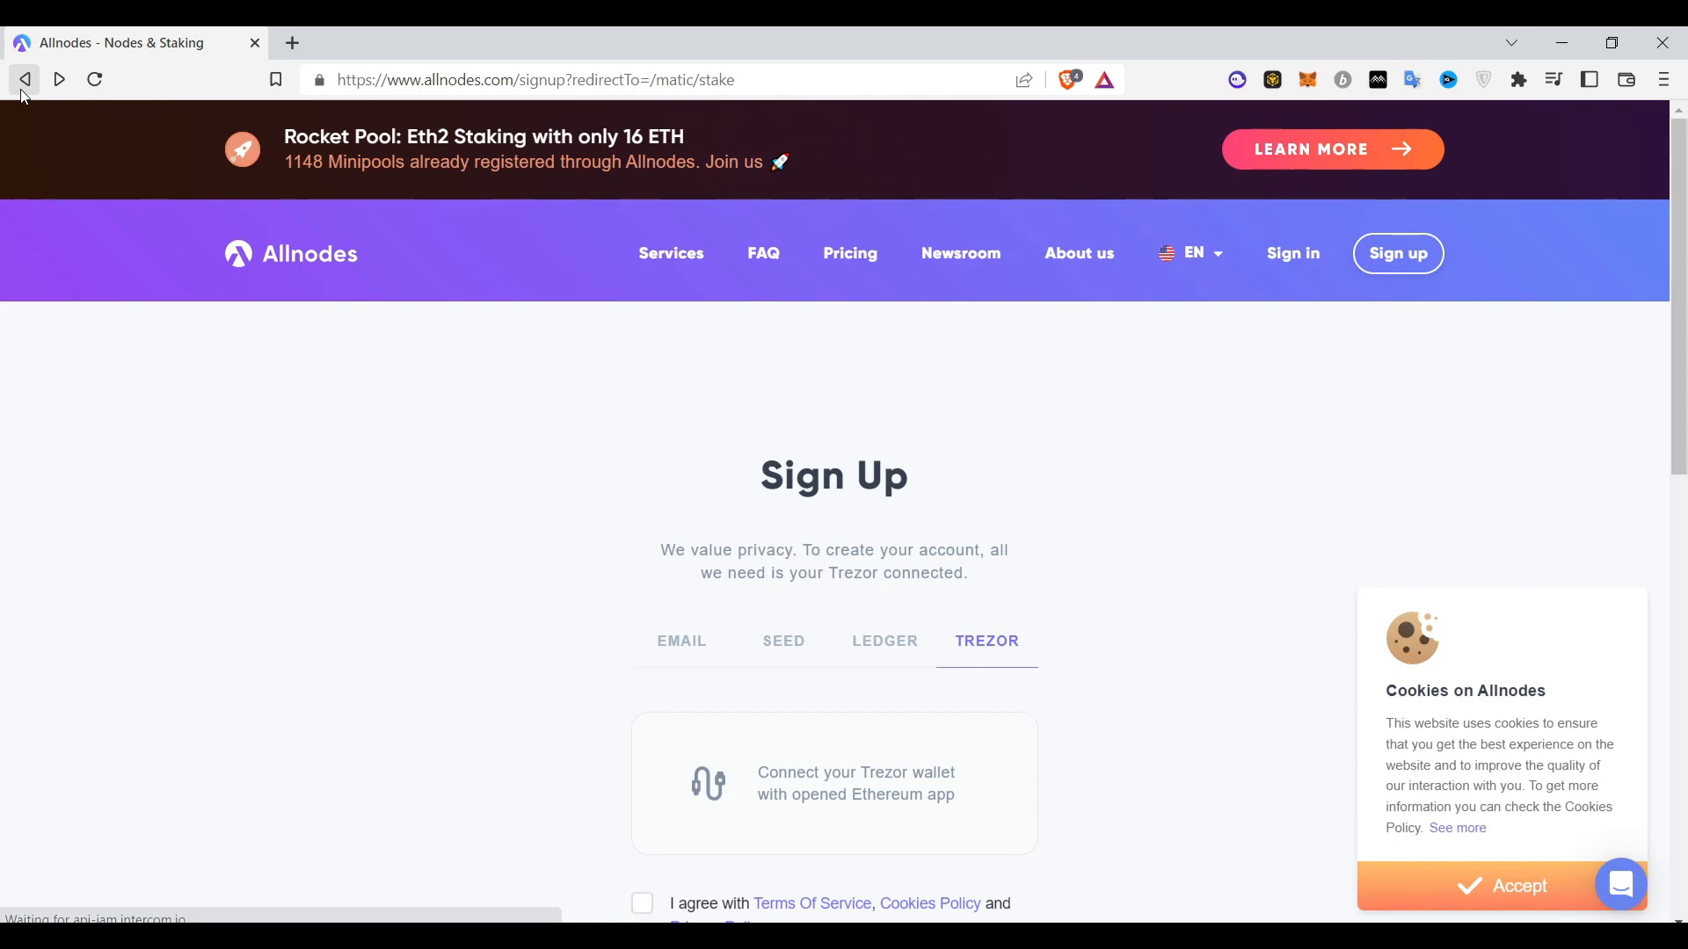
# - Go back through the Polygon staking page to the Allnodes home page and browse it
pyautogui.click(23, 79)
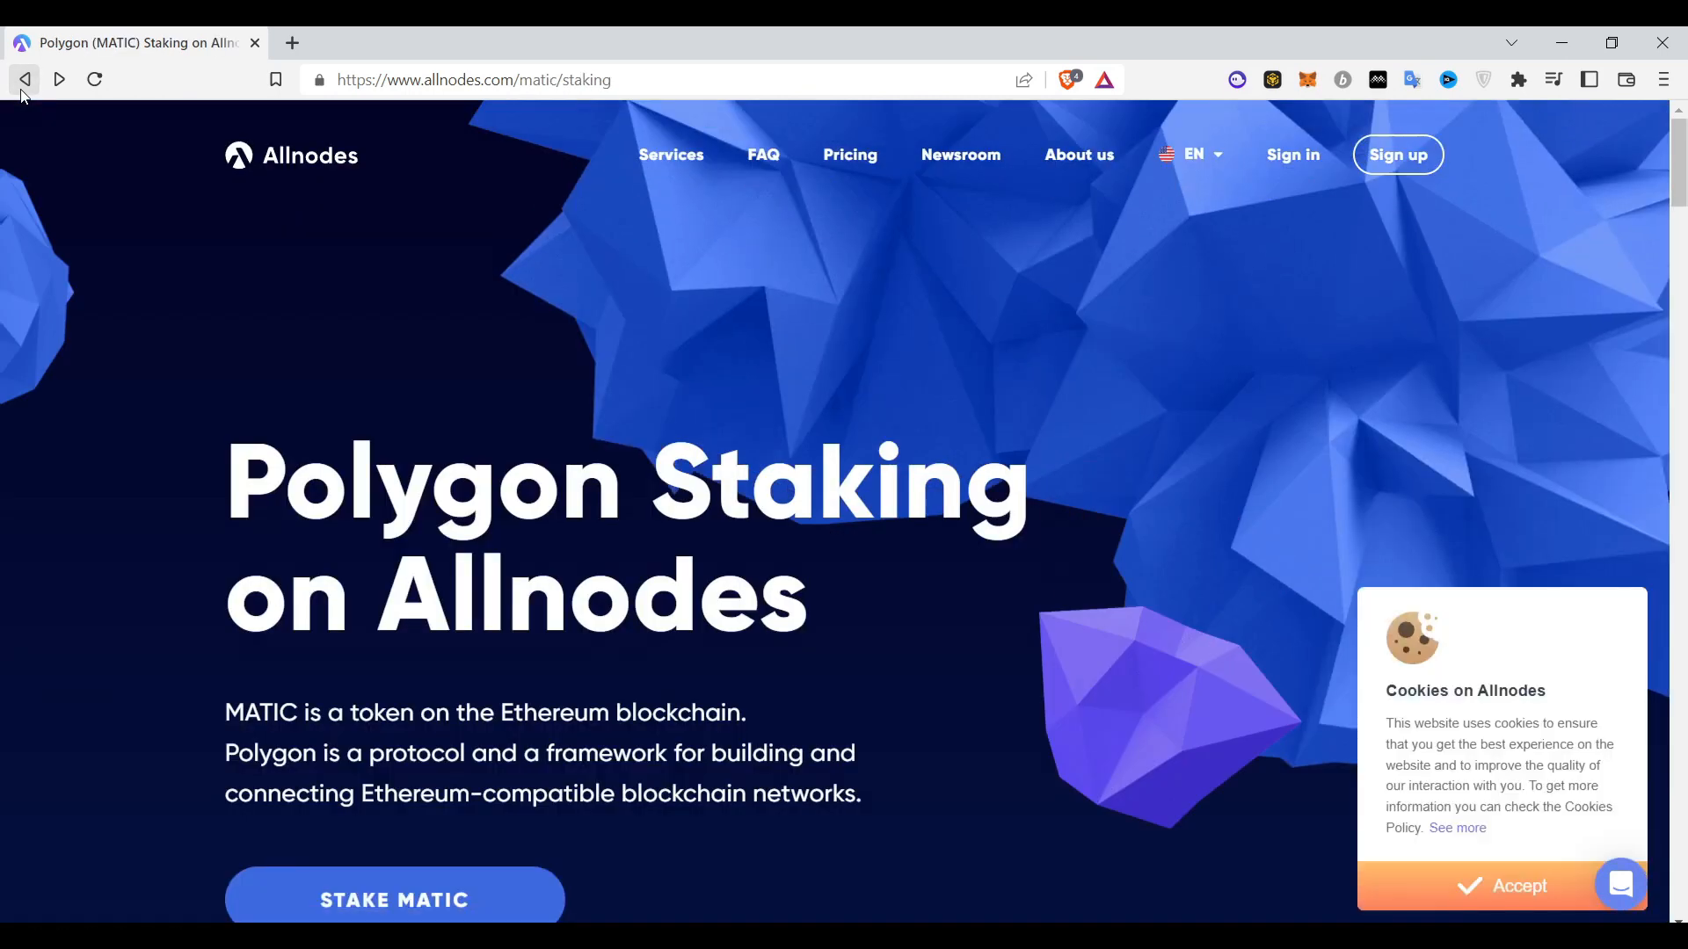
pyautogui.scroll(-3)
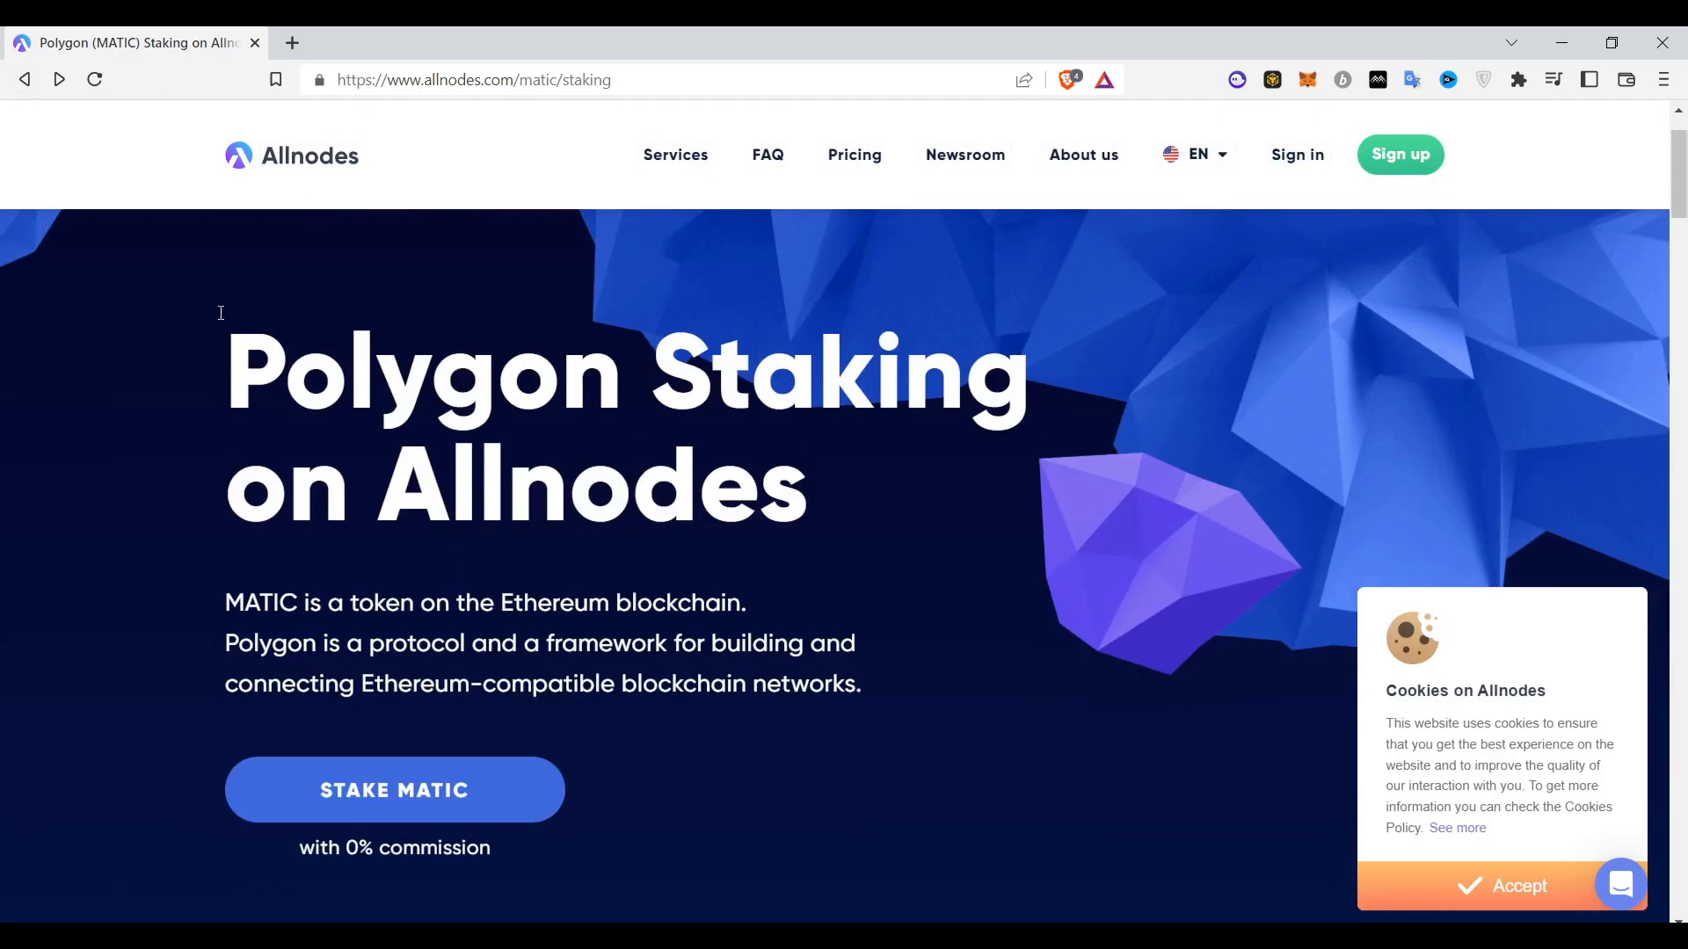
pyautogui.click(290, 155)
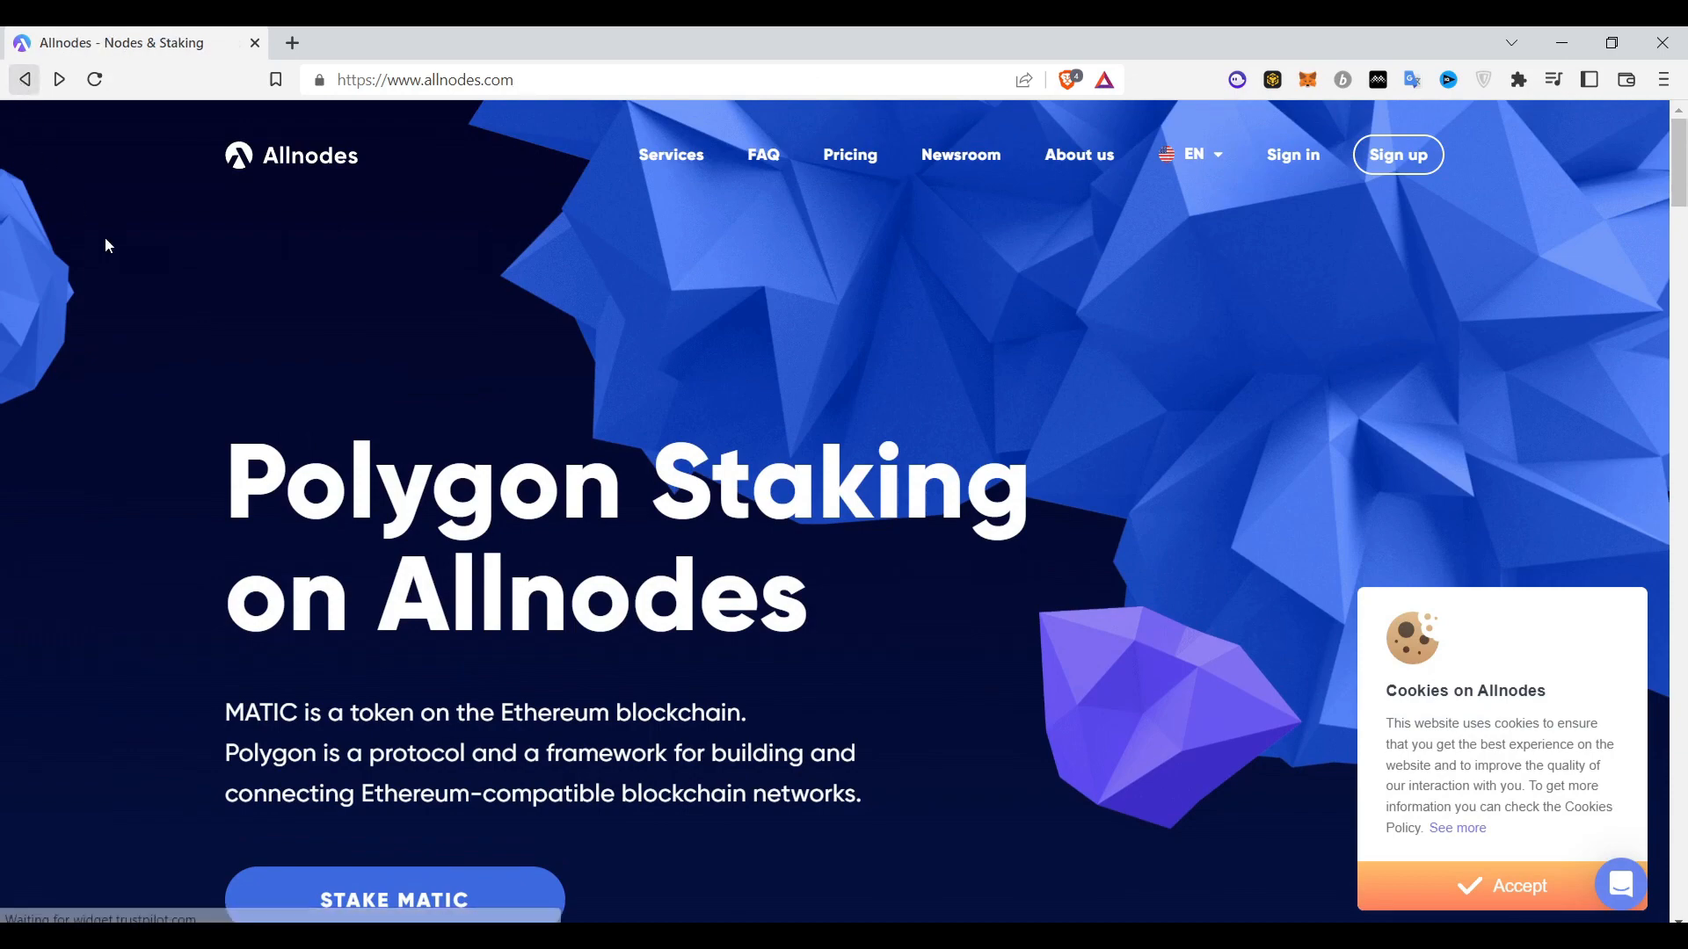
pyautogui.scroll(-3)
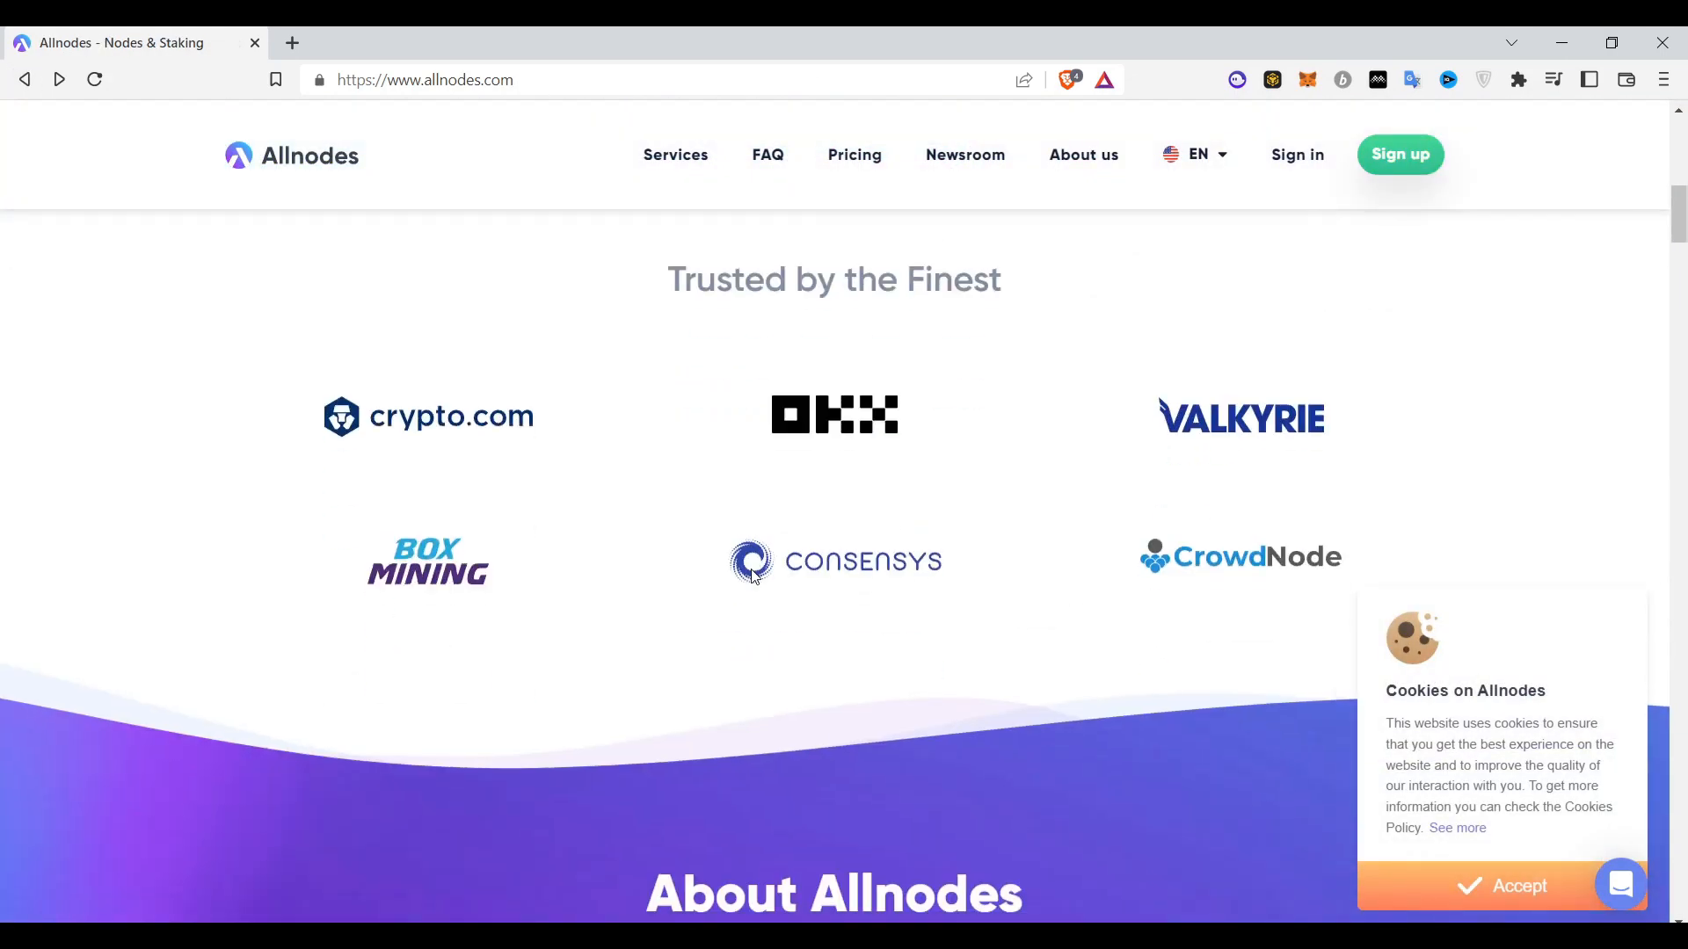
pyautogui.scroll(3)
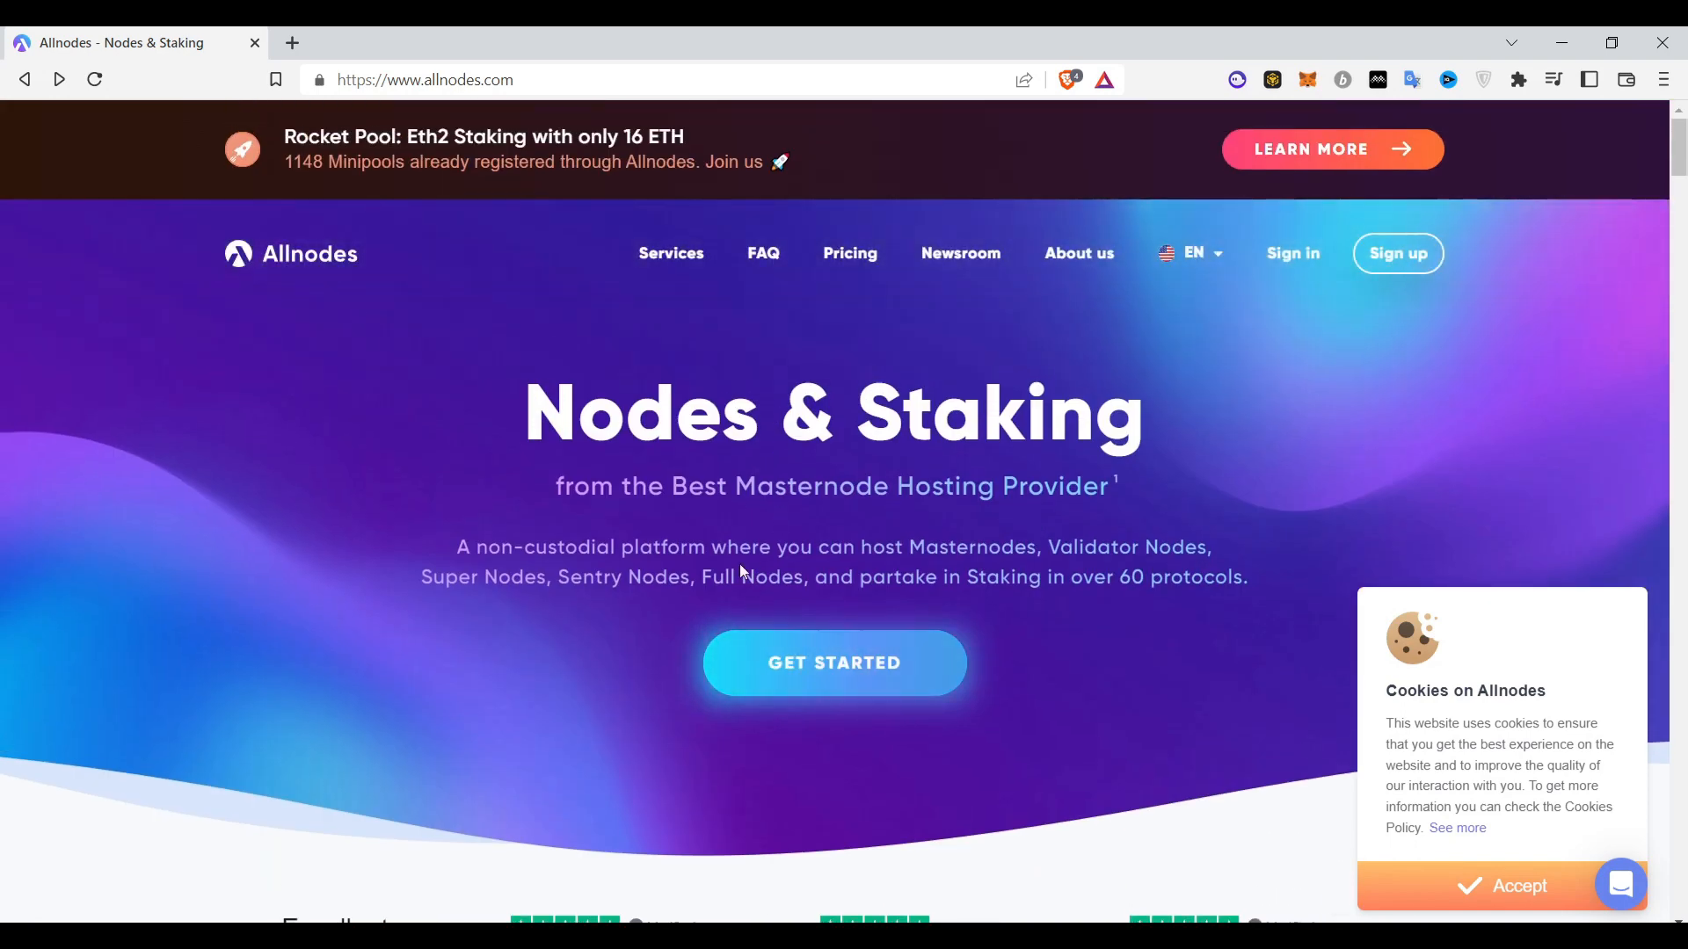
pyautogui.scroll(-3)
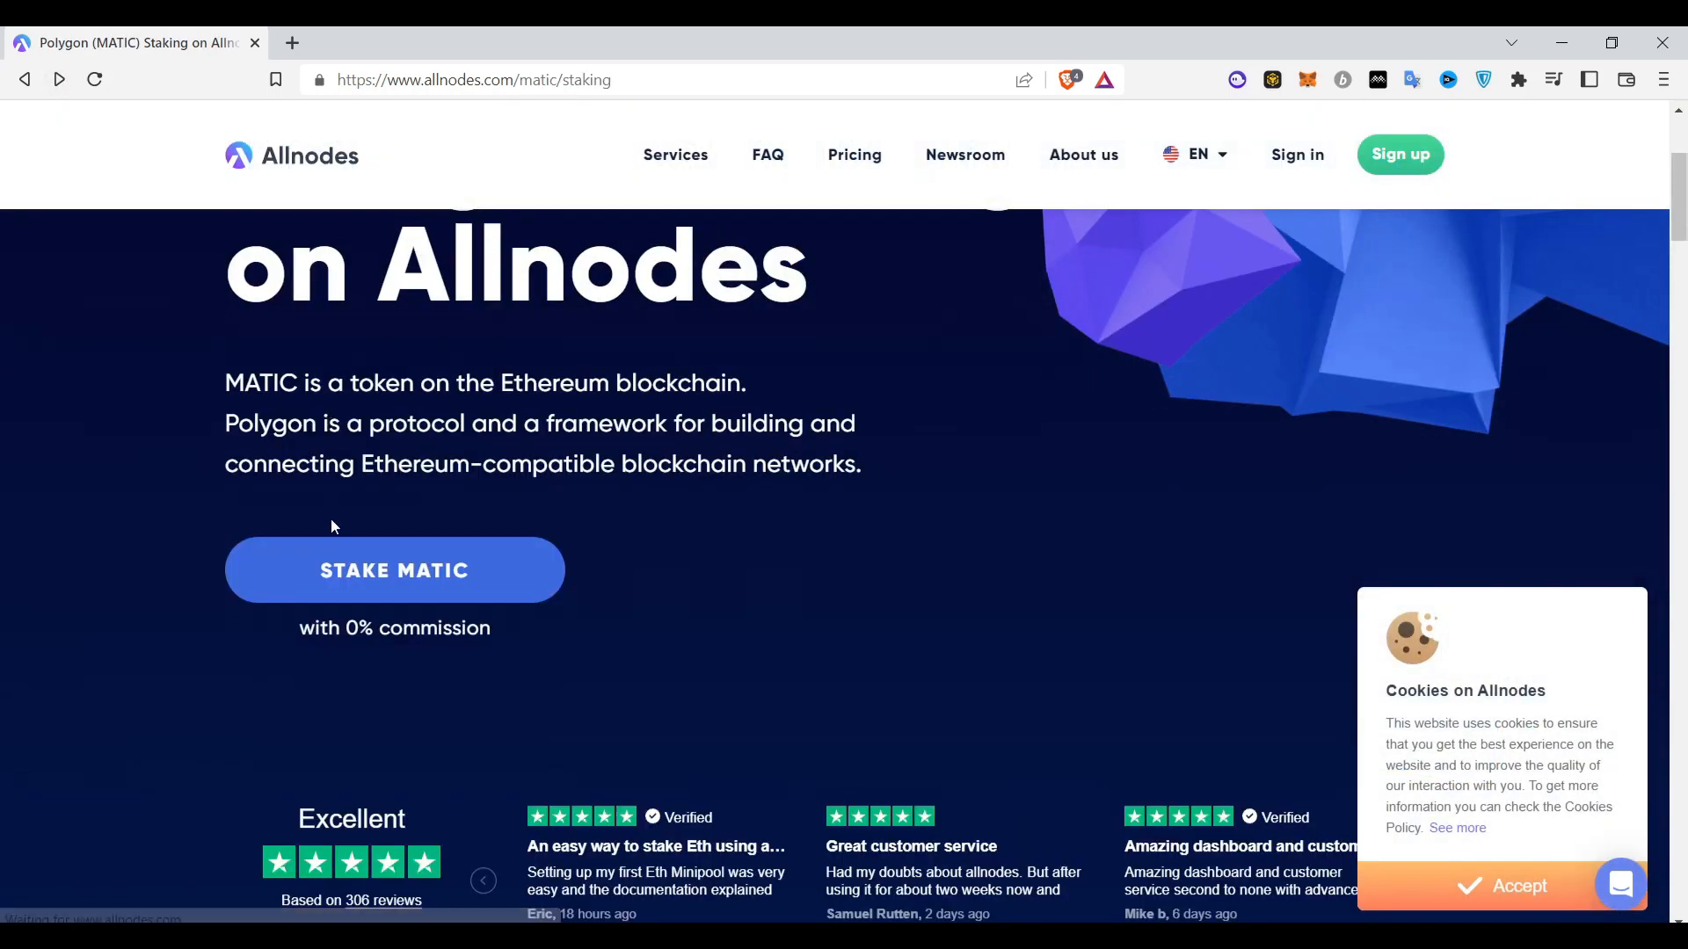
pyautogui.scroll(3)
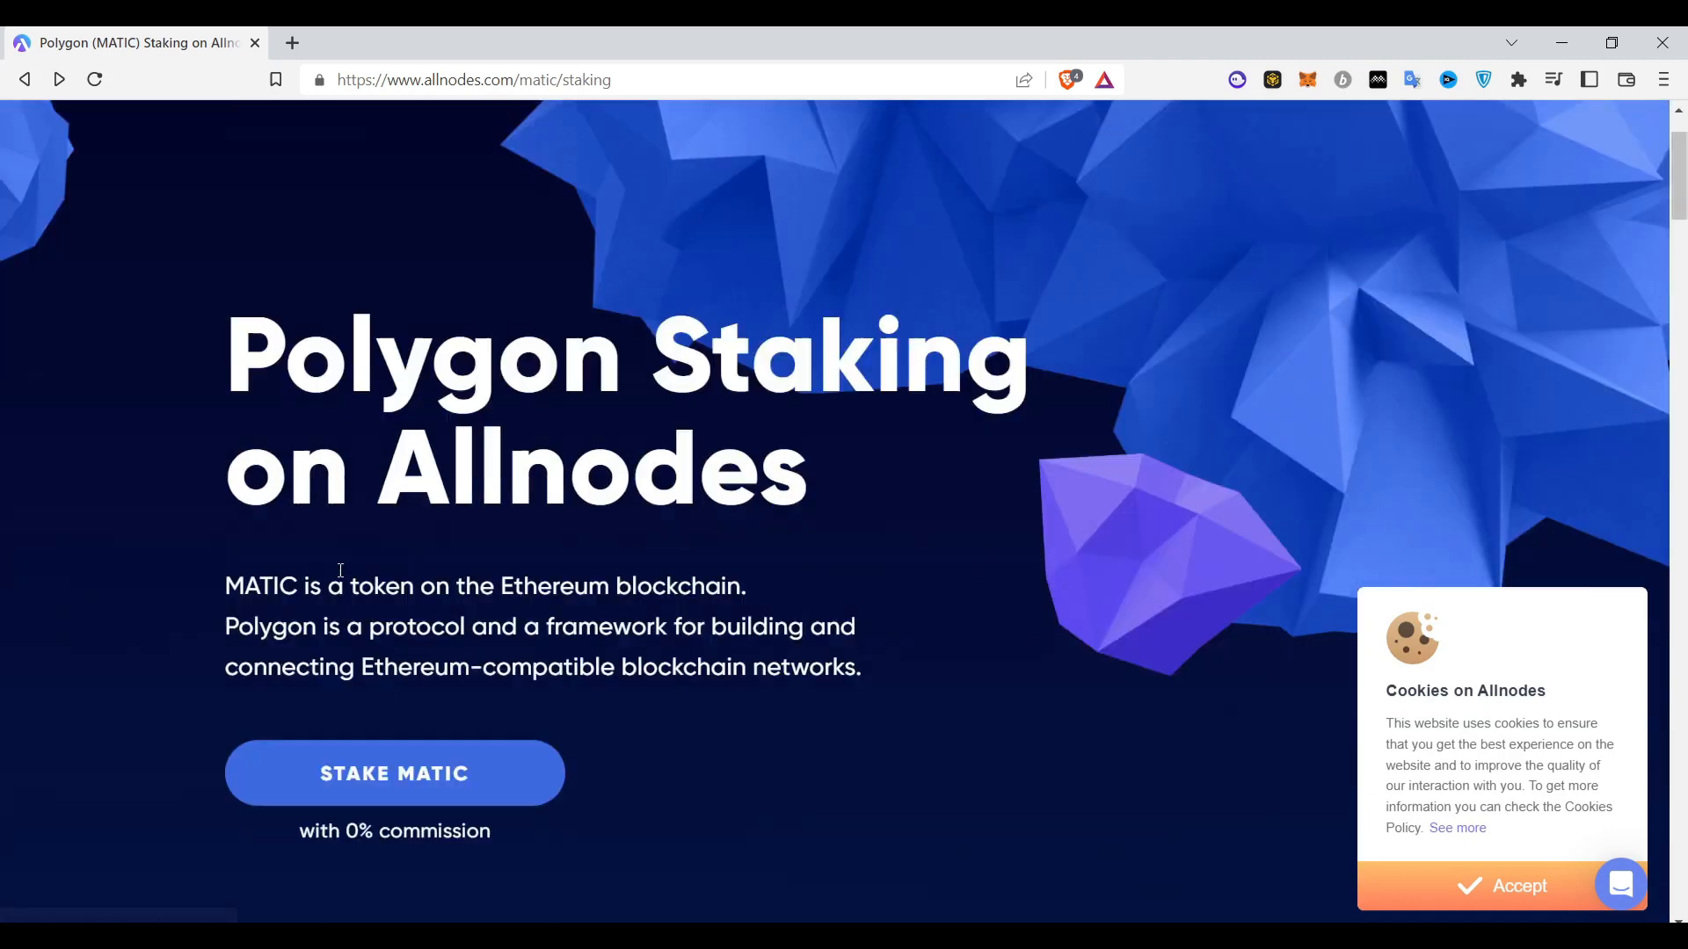
# - Restart MATIC staking and connect a wallet, reaching the email sign-up form
pyautogui.click(394, 773)
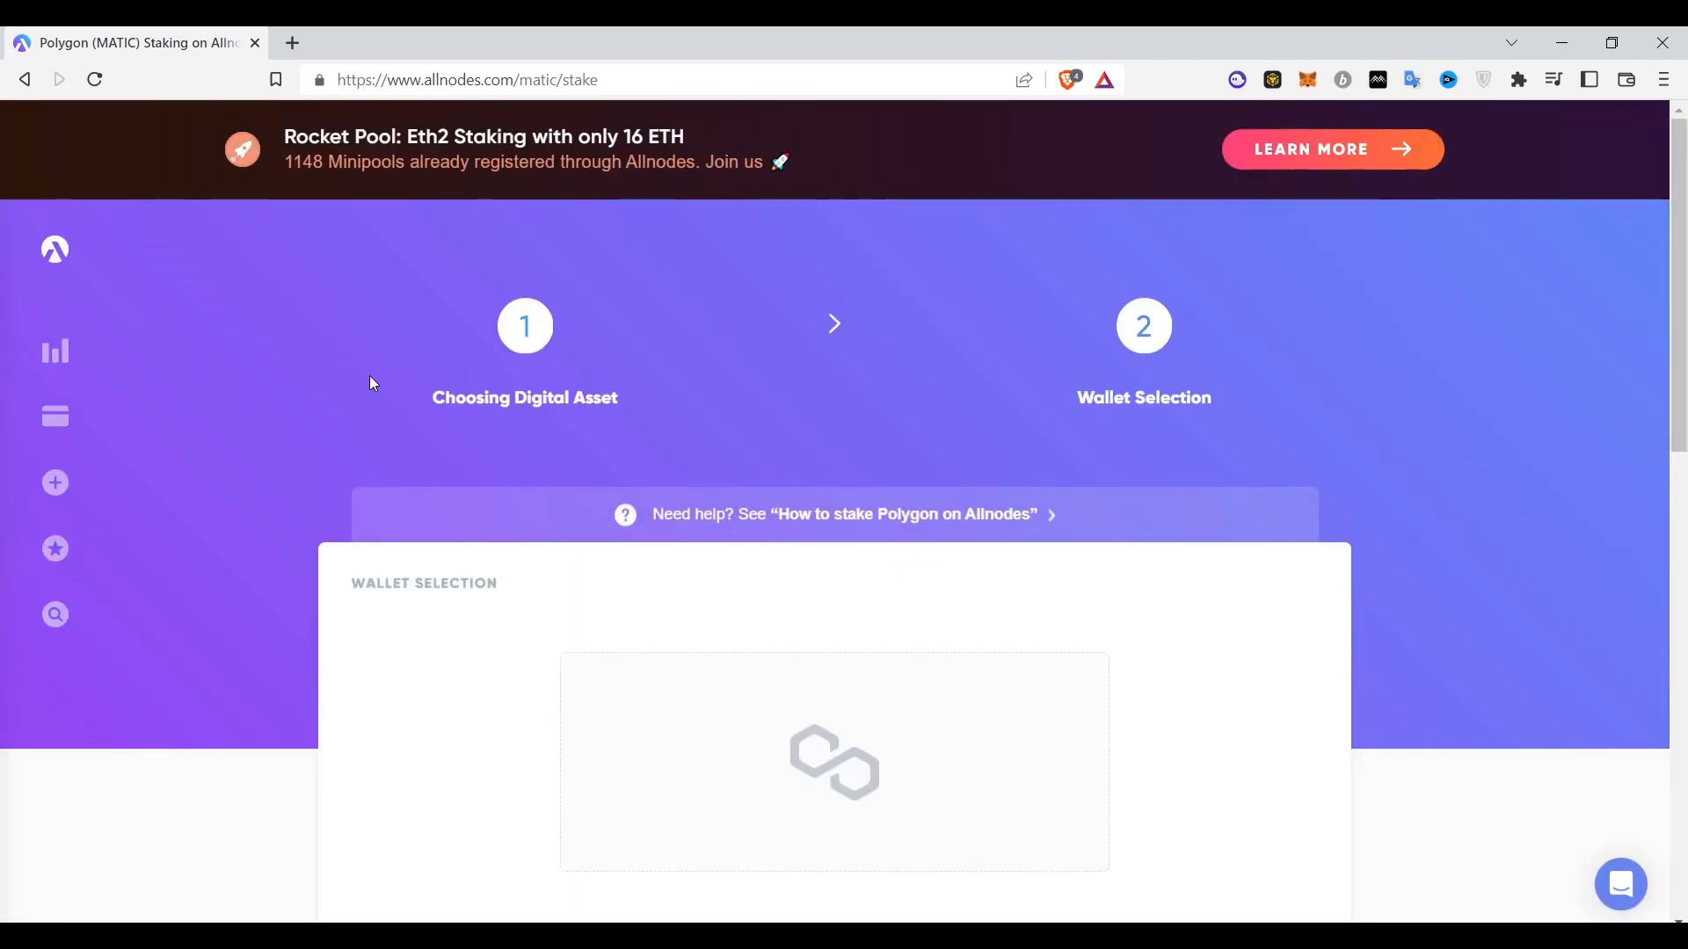
pyautogui.scroll(-3)
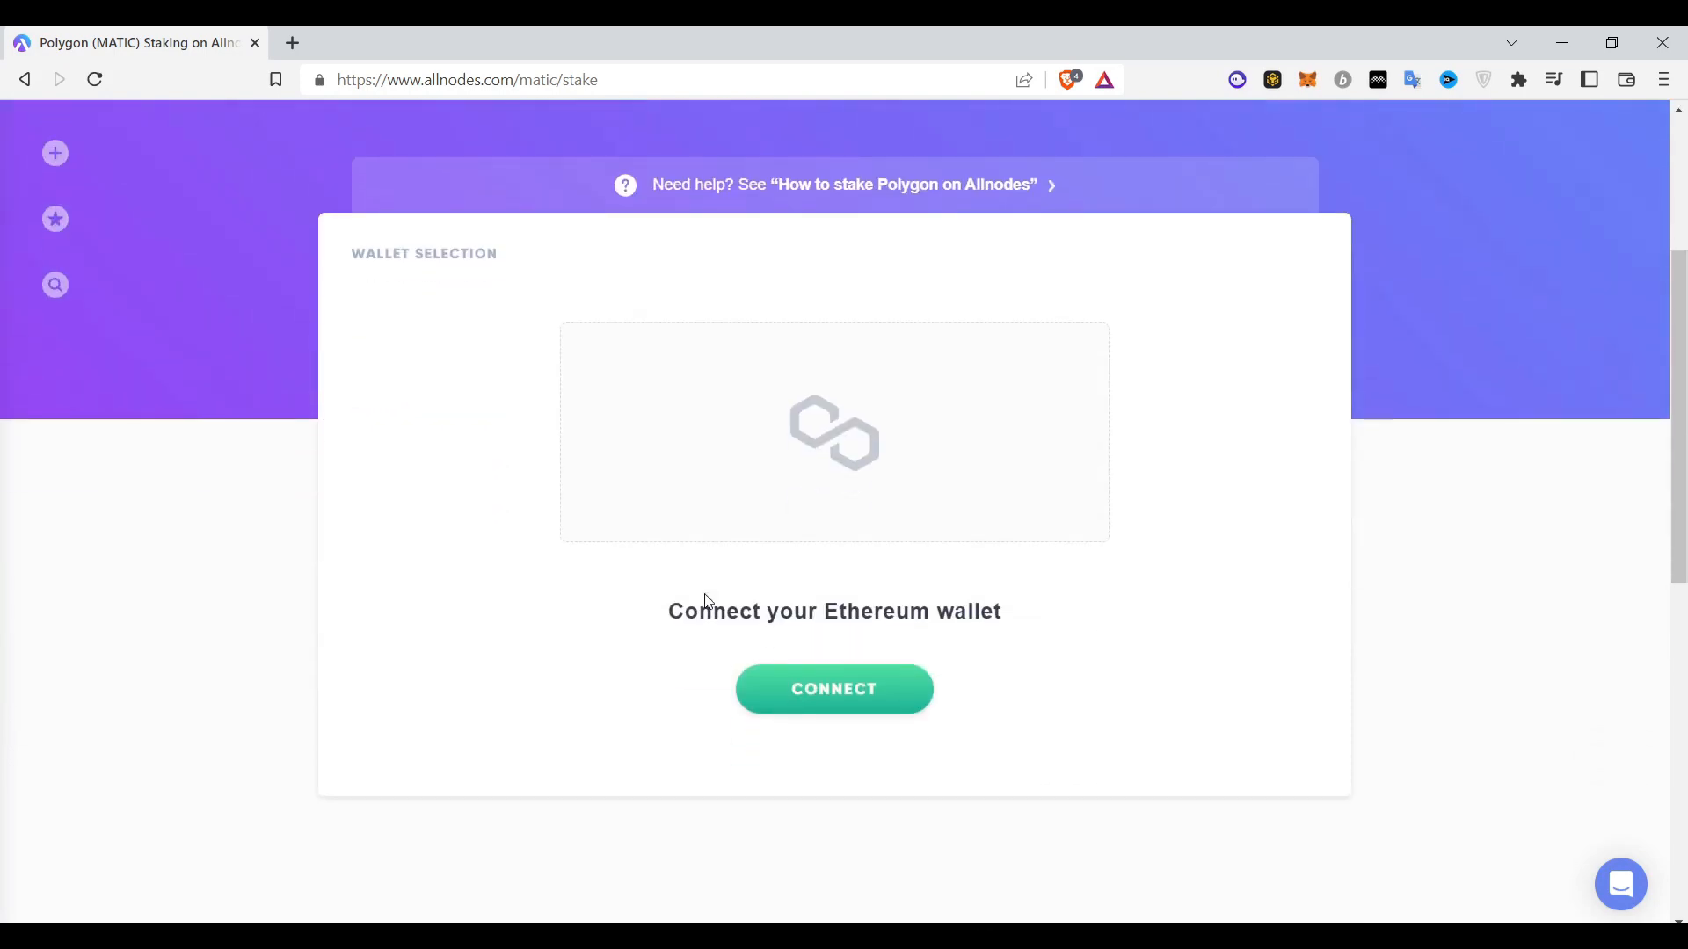
pyautogui.click(834, 689)
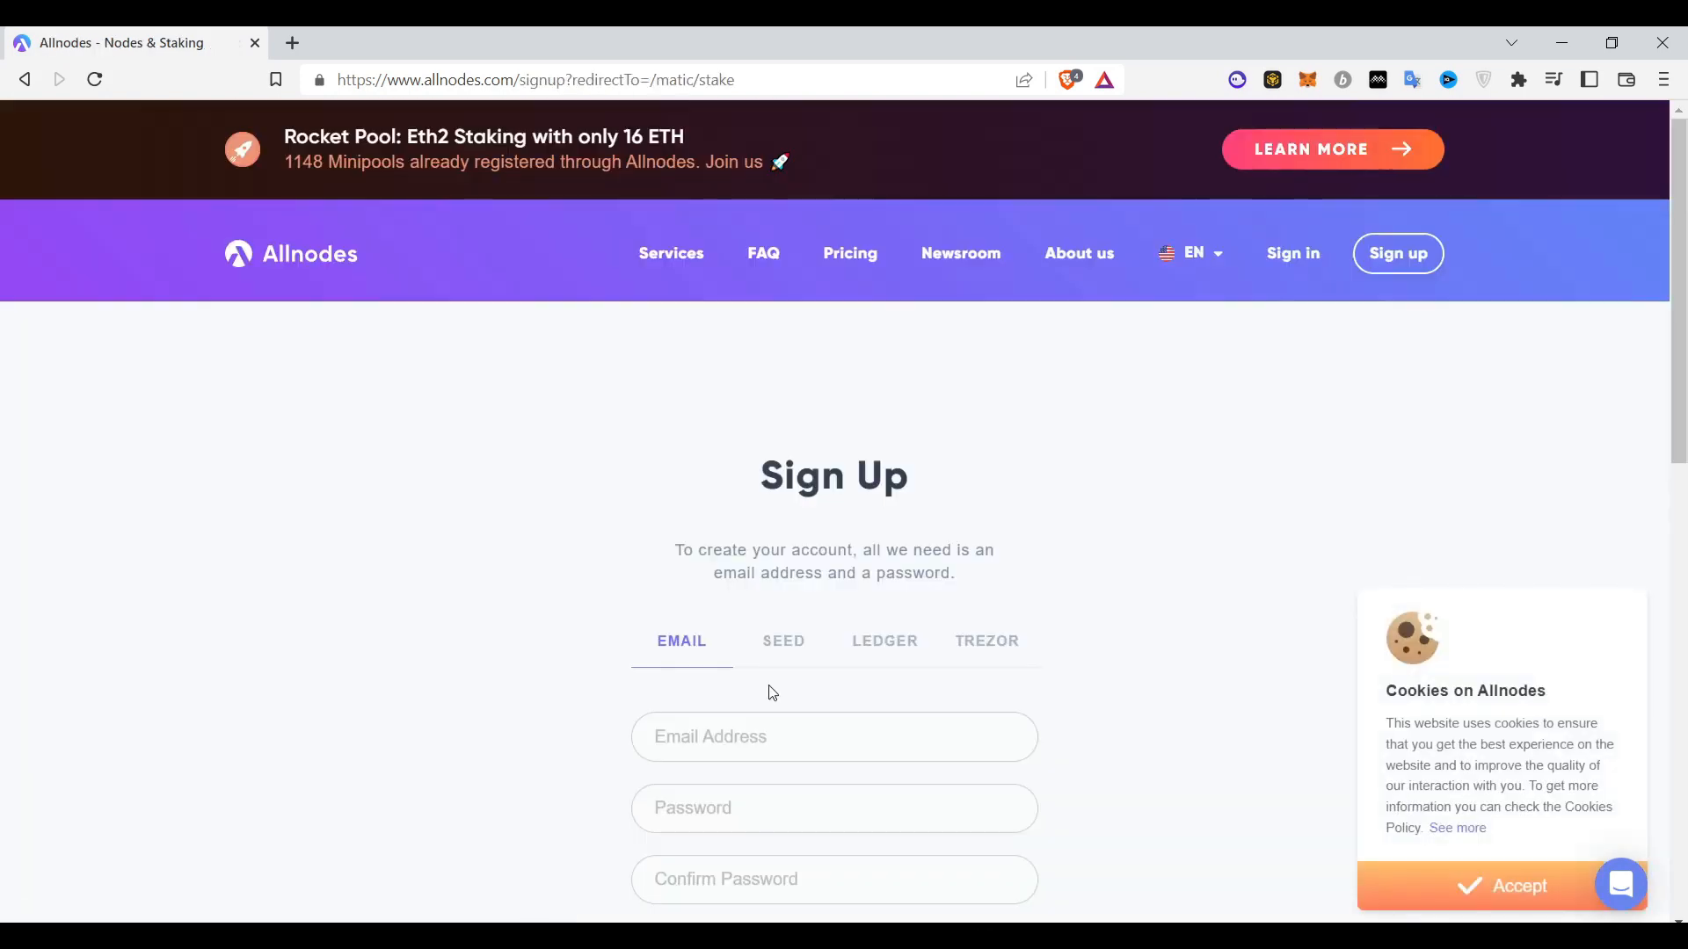